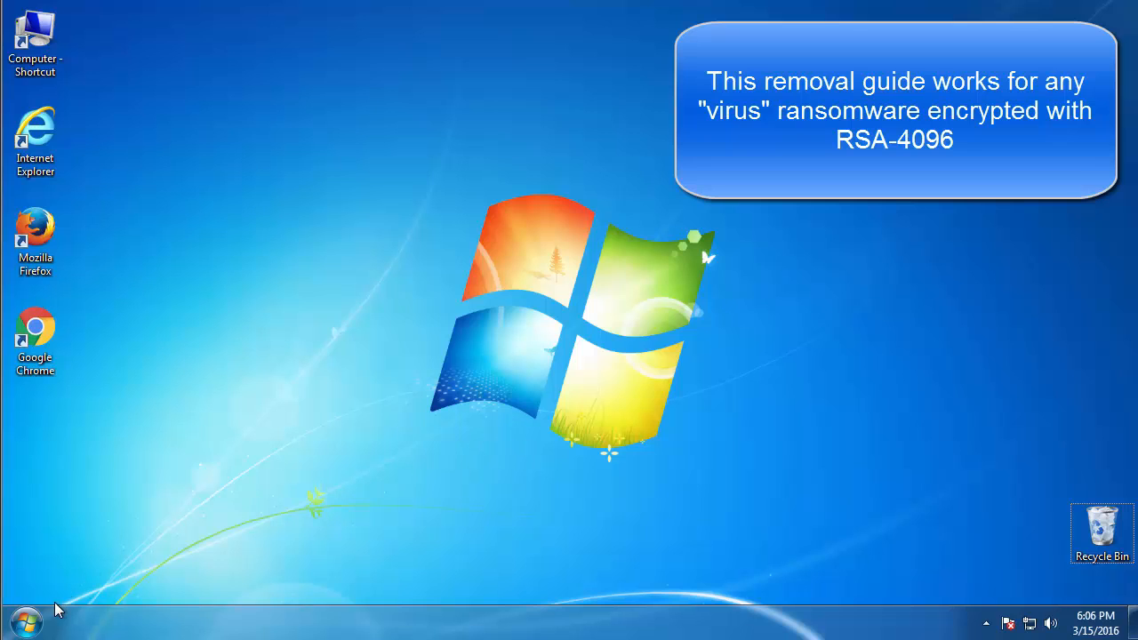
# - Run msconfig and enable Safe boot (Minimal) on the Boot tab, confirming with OK
pyautogui.click(25, 620)
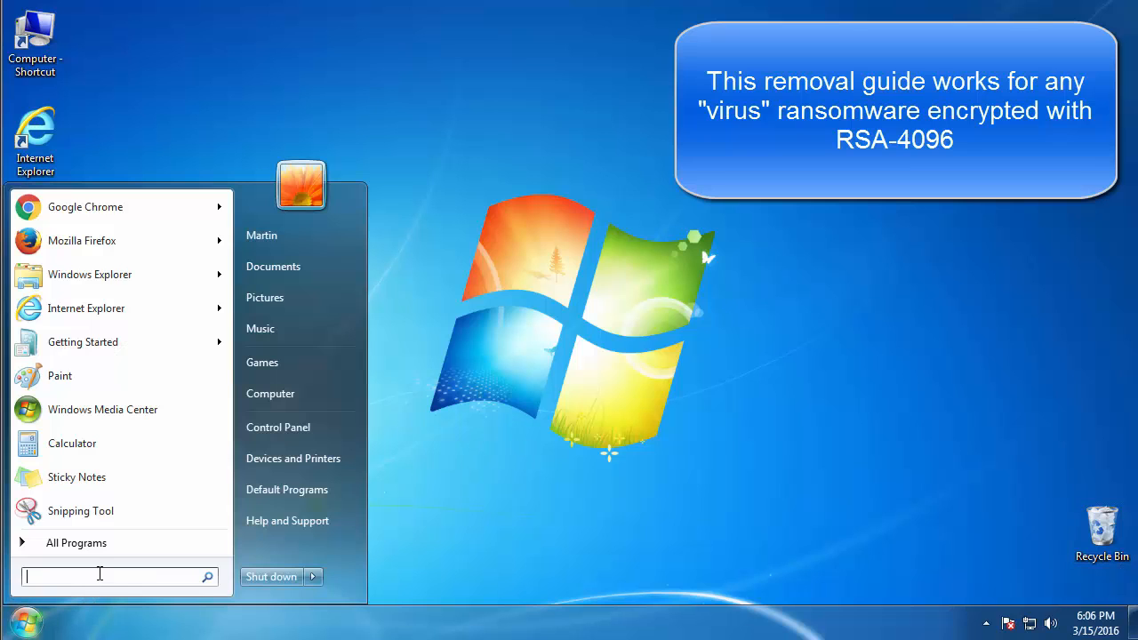
pyautogui.write('msconfig')
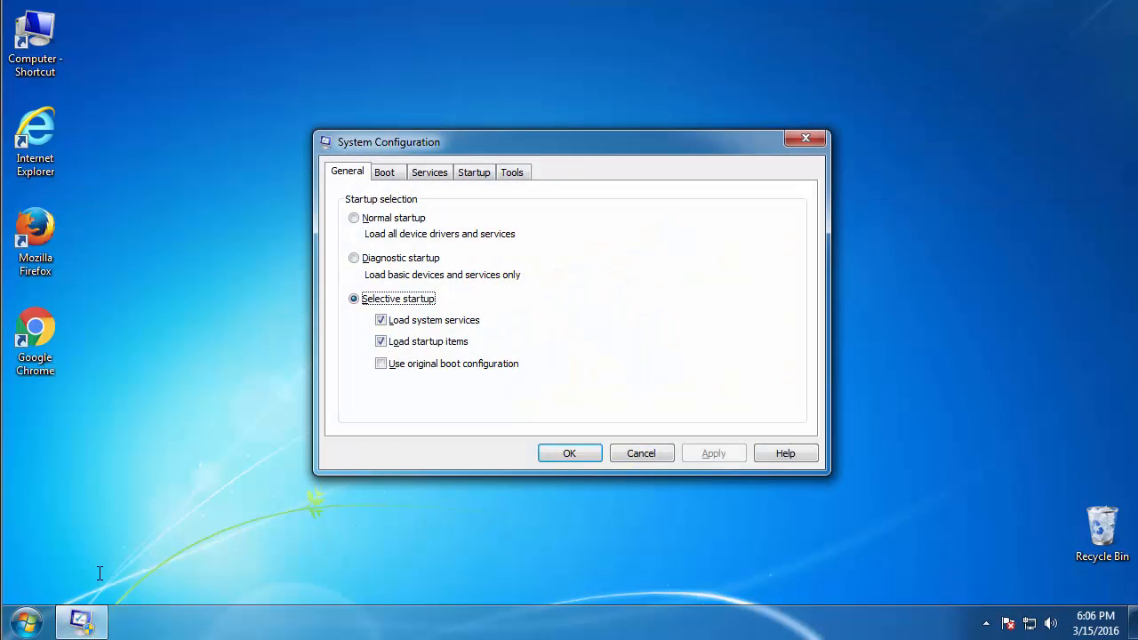
pyautogui.click(384, 171)
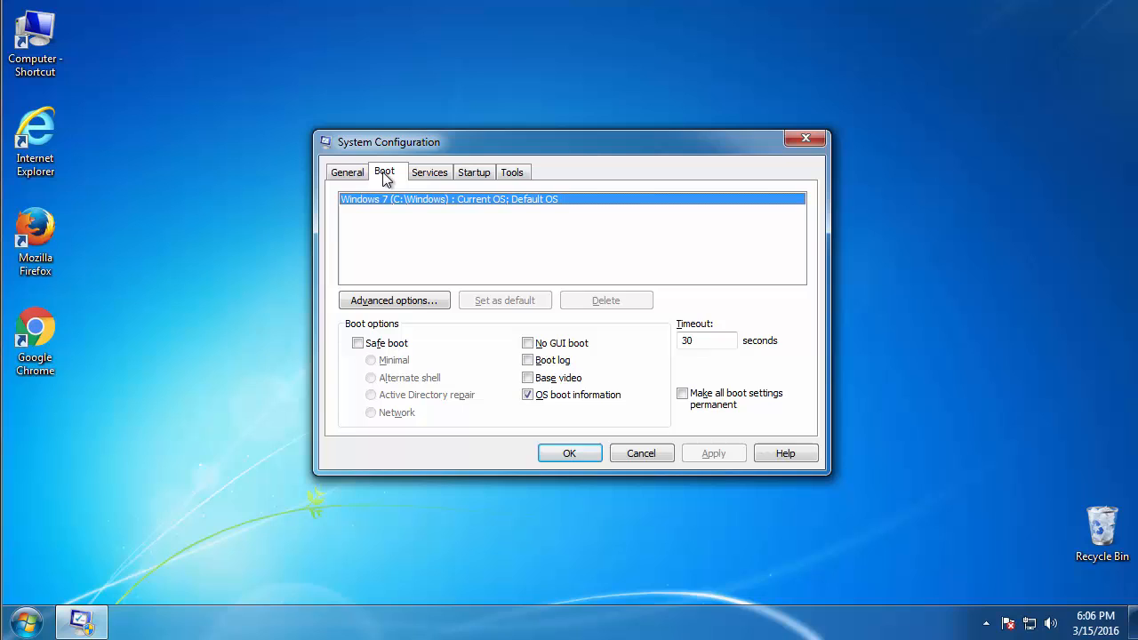
pyautogui.click(358, 343)
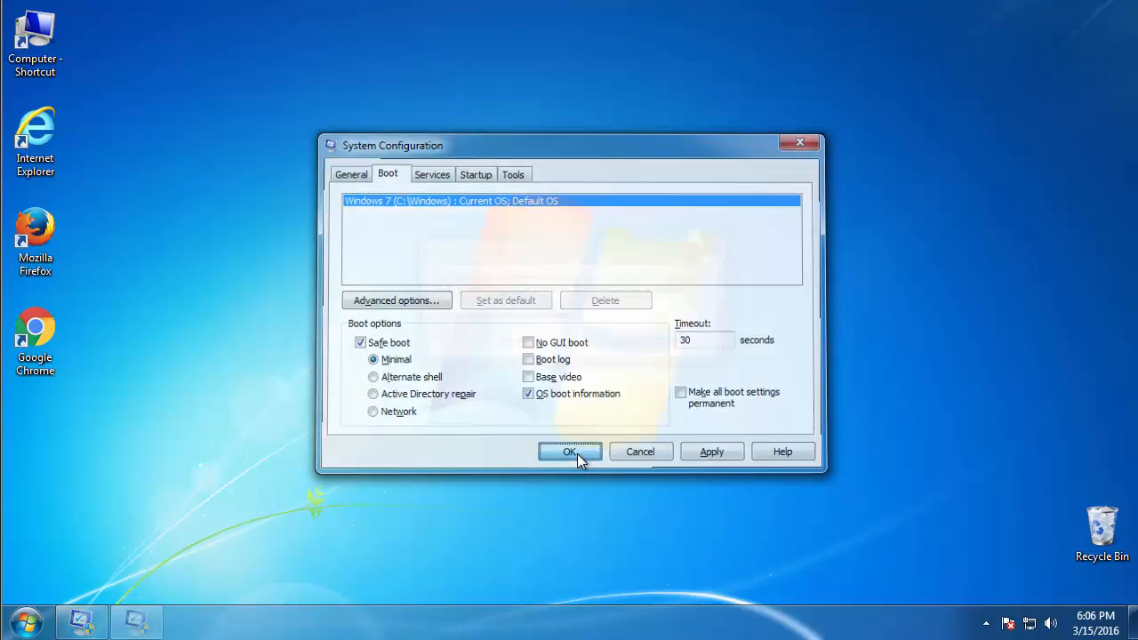
pyautogui.click(569, 451)
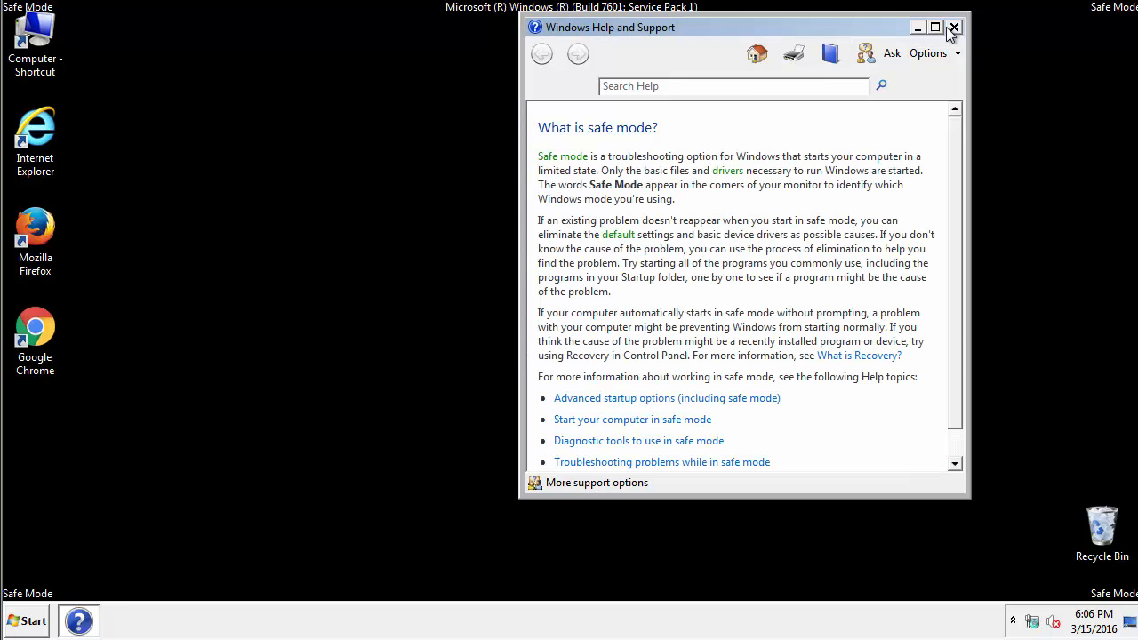
# - Close the Safe Mode help window and reach the View tab of Folder Options via Control Panel
pyautogui.click(953, 28)
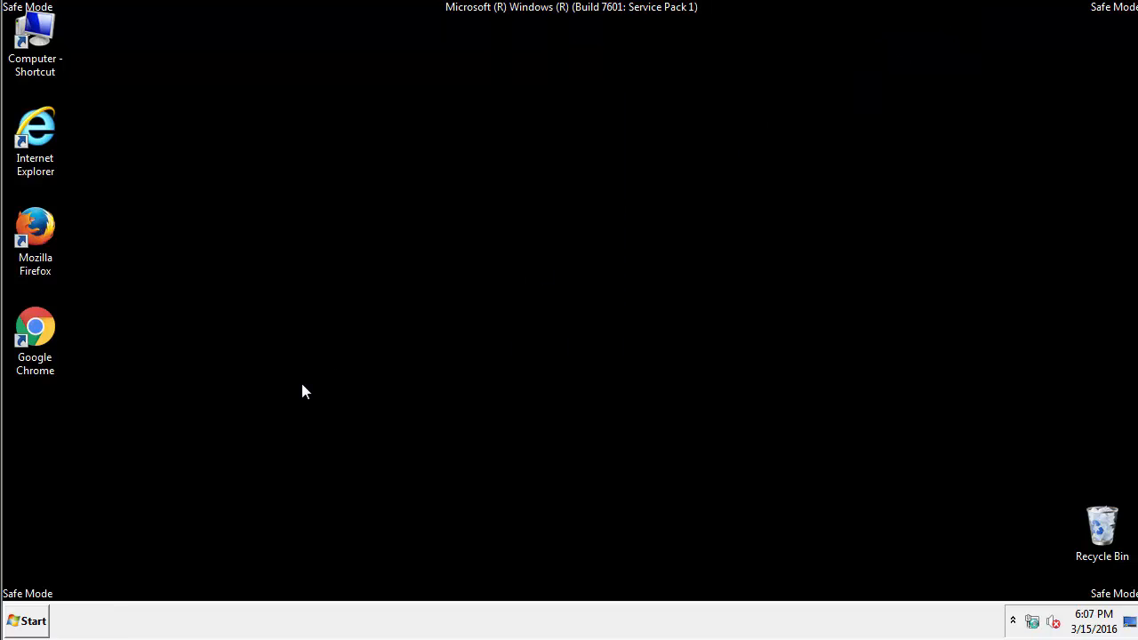
pyautogui.click(25, 621)
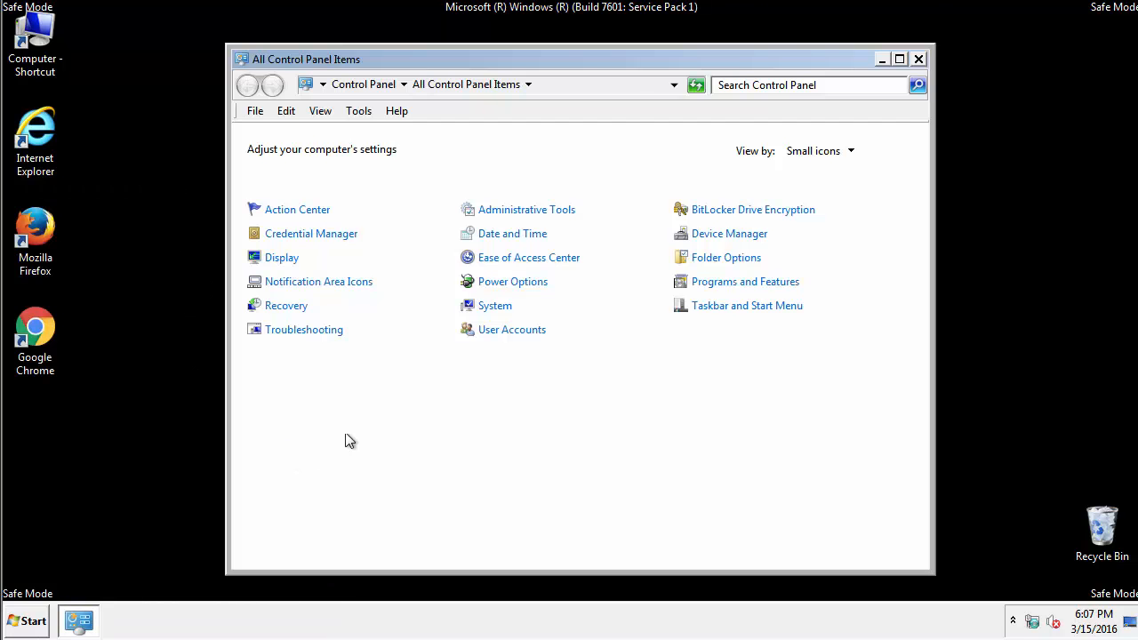
pyautogui.moveTo(725, 258)
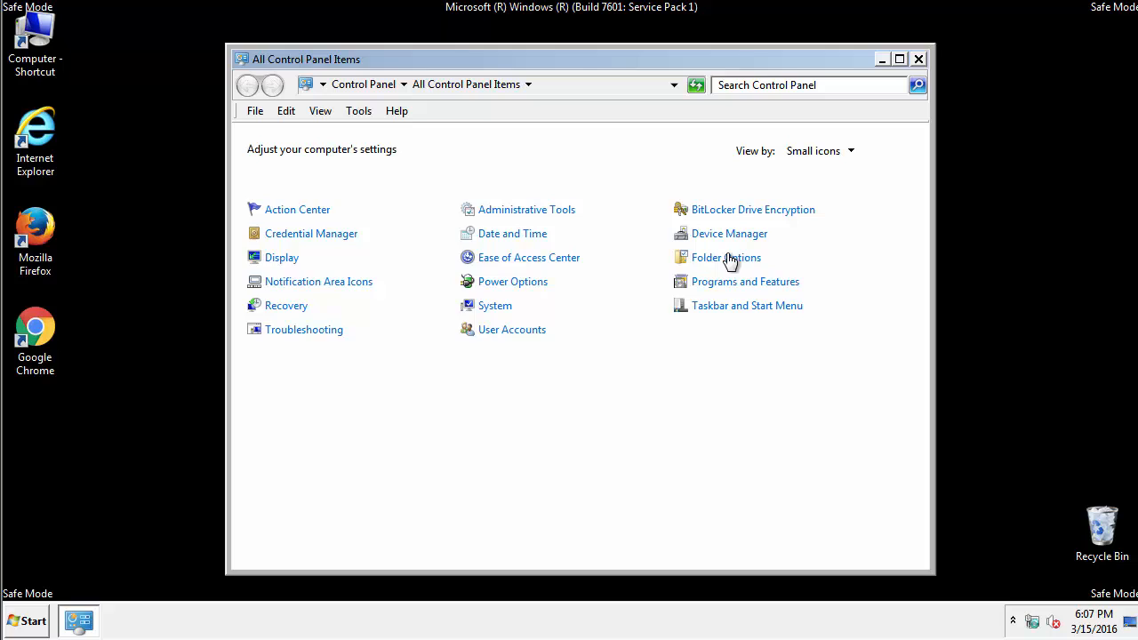
pyautogui.click(726, 256)
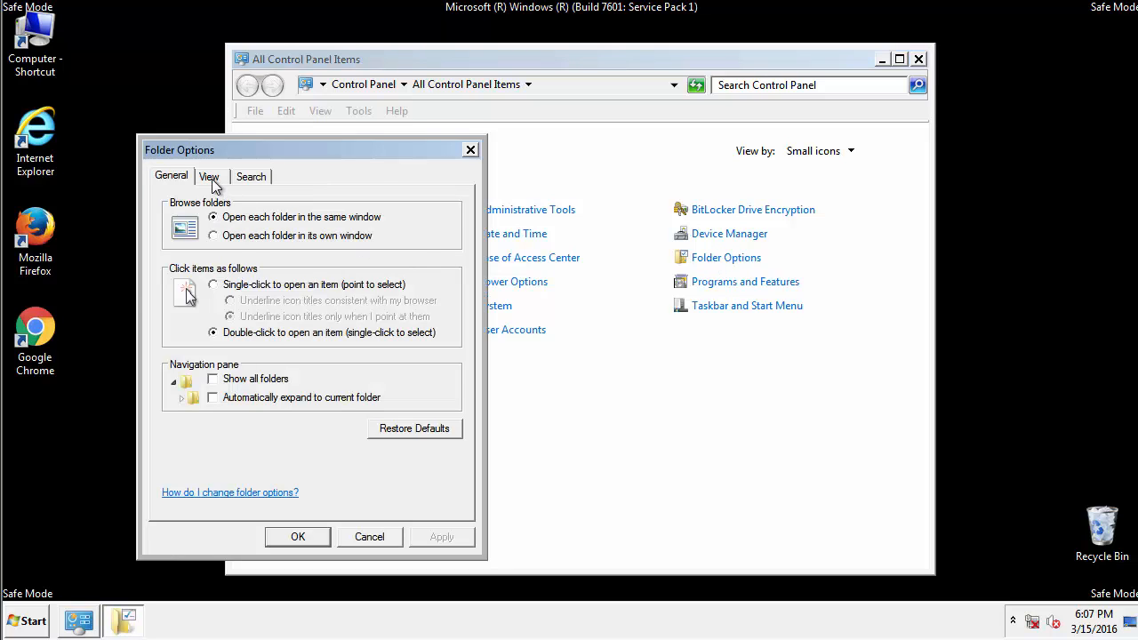
pyautogui.click(210, 176)
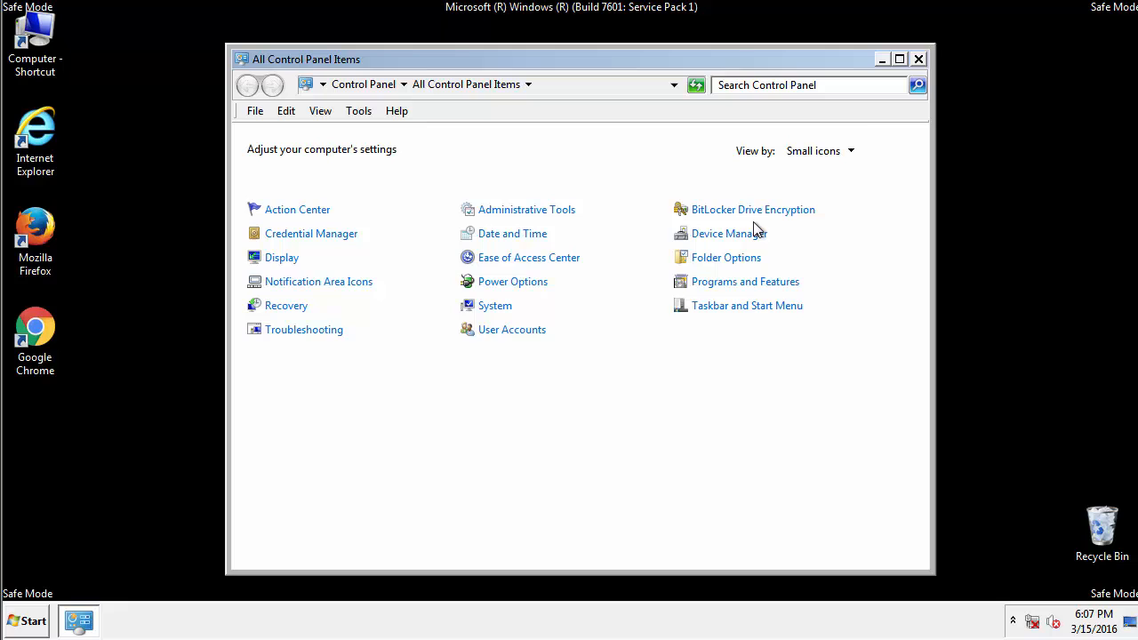
# - Browse C:\Windows\System32\drivers\etc in Explorer and select the hosts file
pyautogui.click(917, 59)
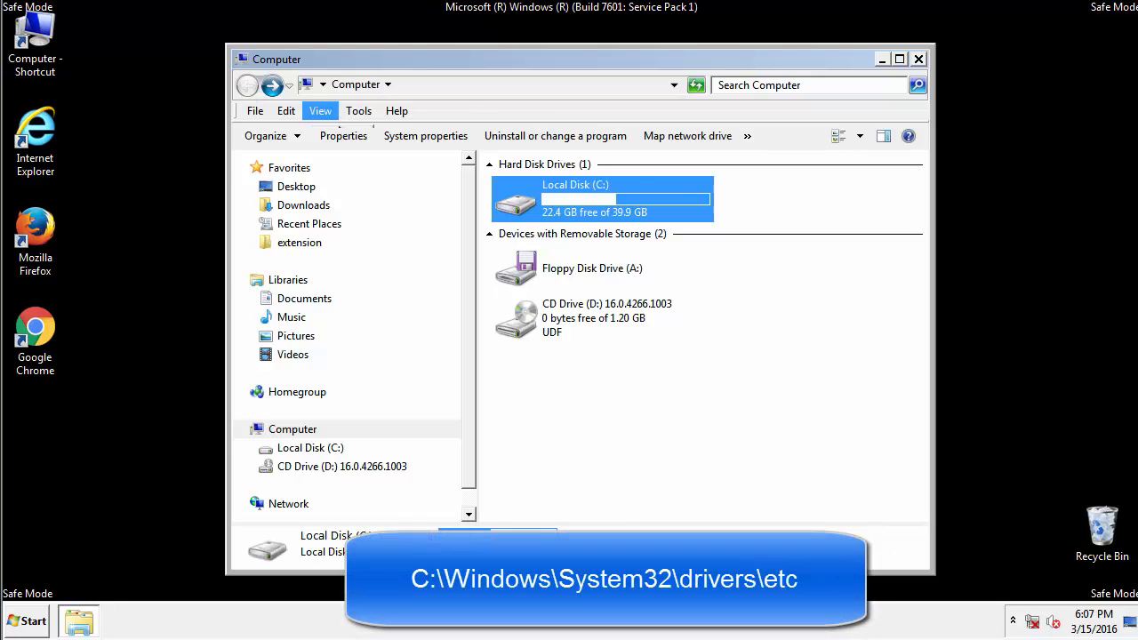
pyautogui.doubleClick(576, 197)
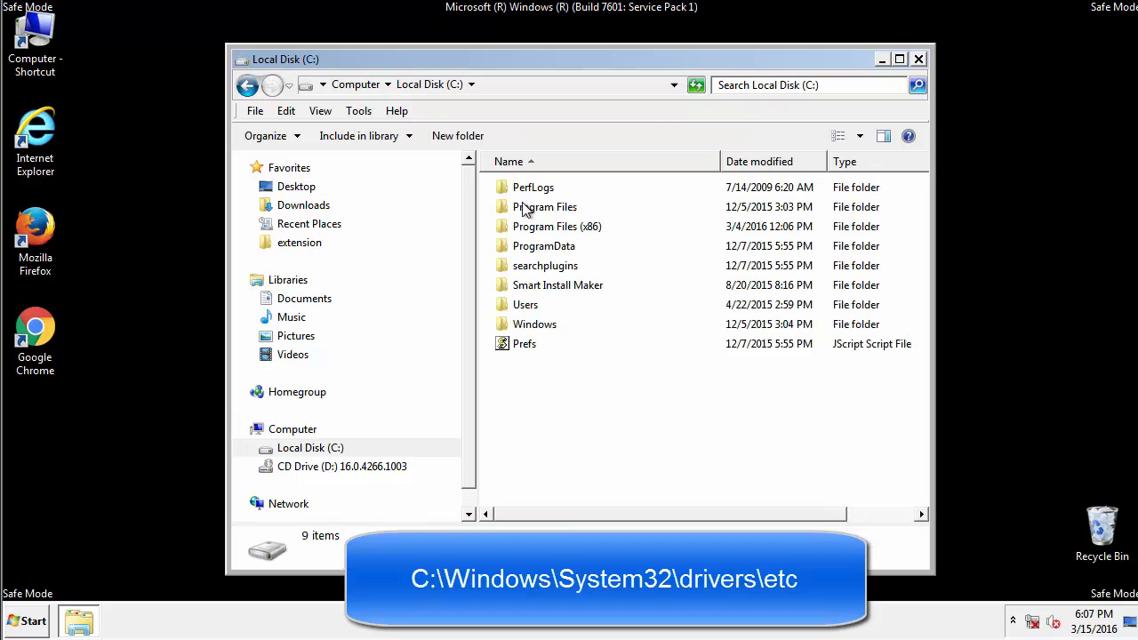
pyautogui.doubleClick(533, 323)
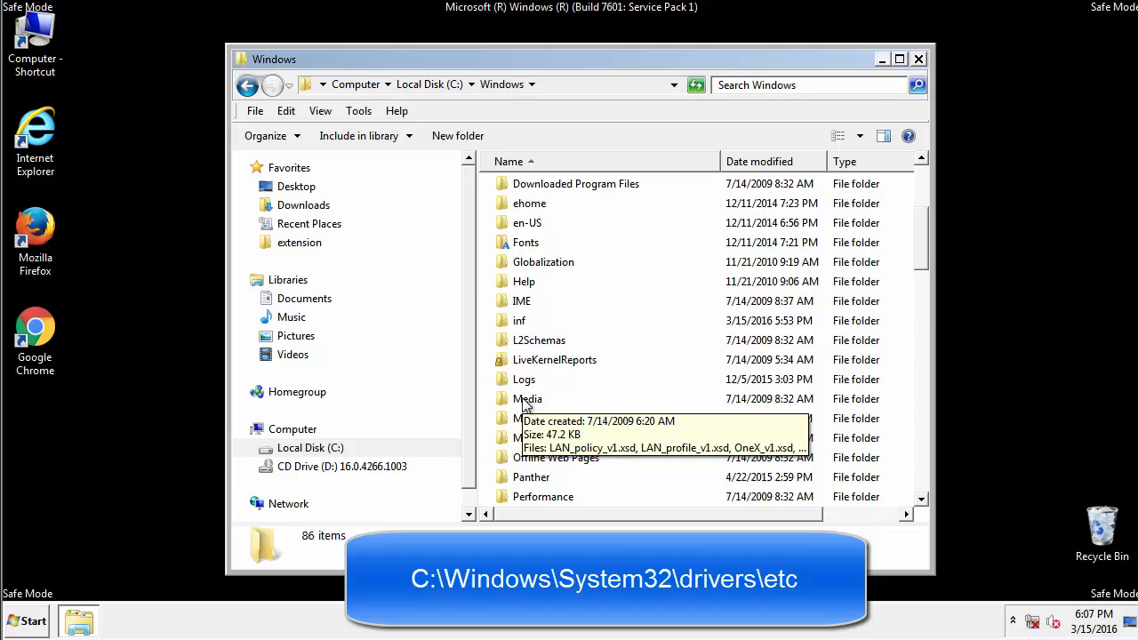
pyautogui.scroll(-3)
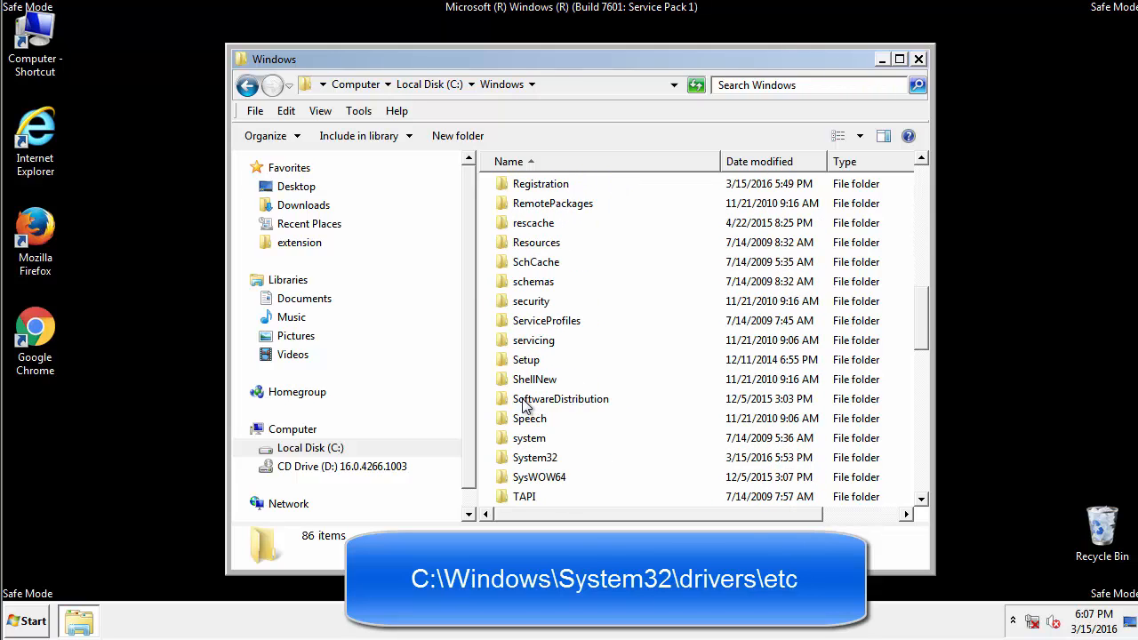
pyautogui.doubleClick(534, 457)
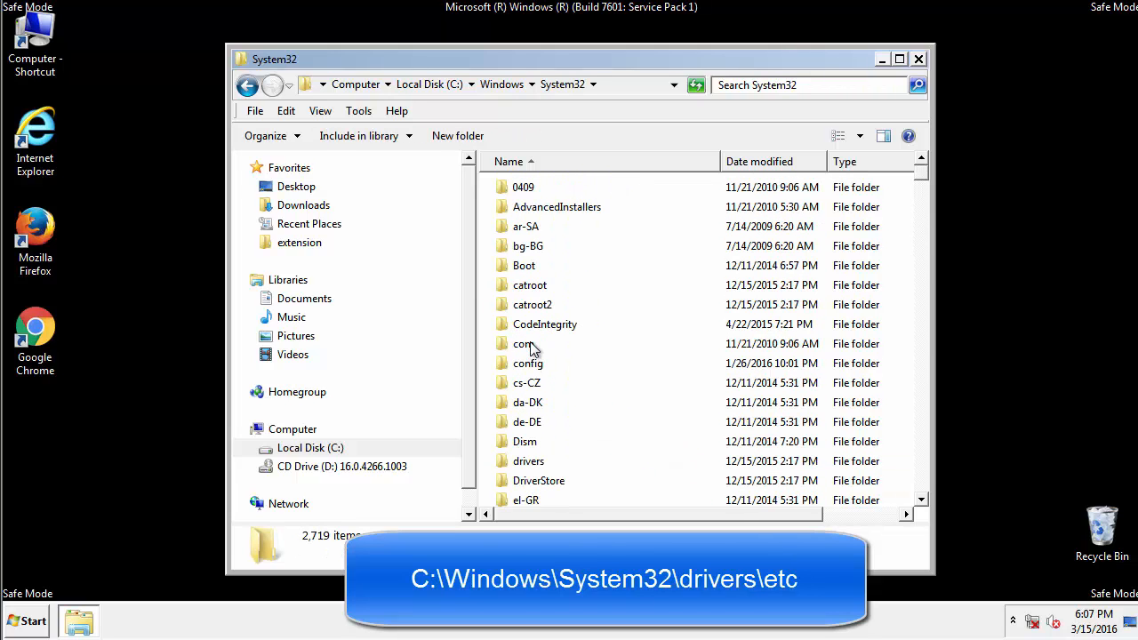
pyautogui.doubleClick(528, 460)
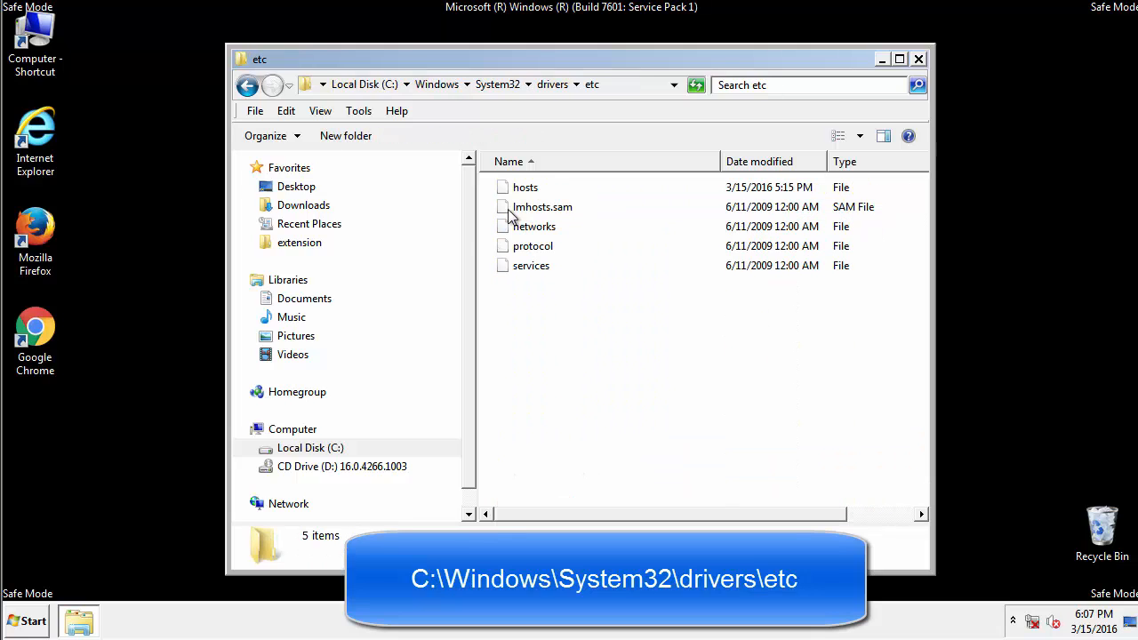
pyautogui.click(526, 186)
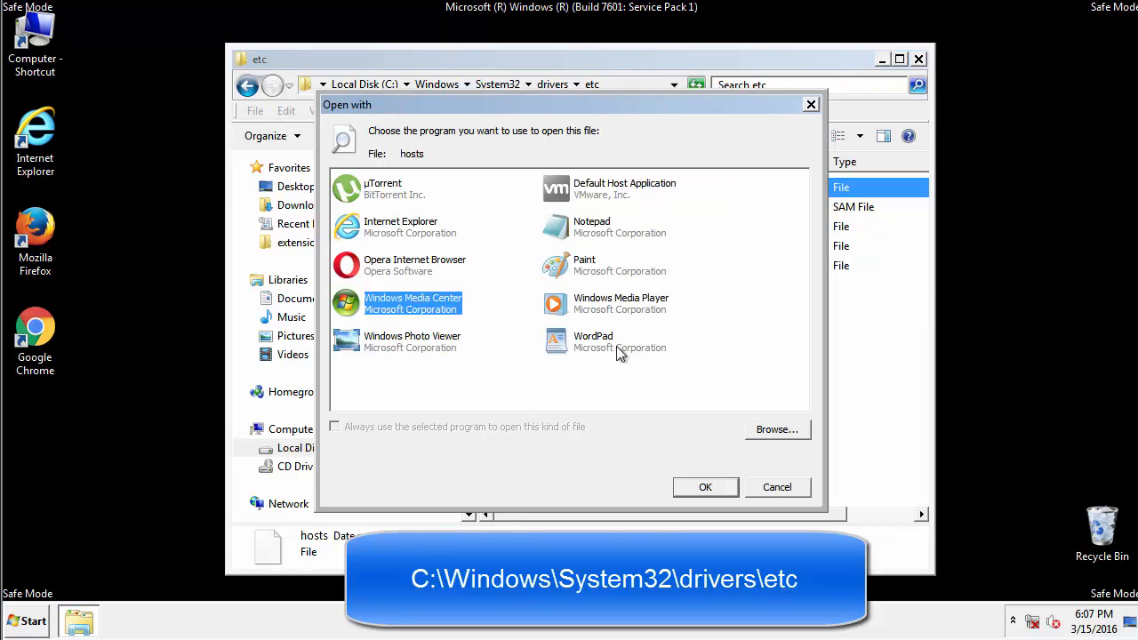
# - Edit hosts in Notepad, deleting the four injected entries, then close Notepad and the etc window
pyautogui.click(618, 228)
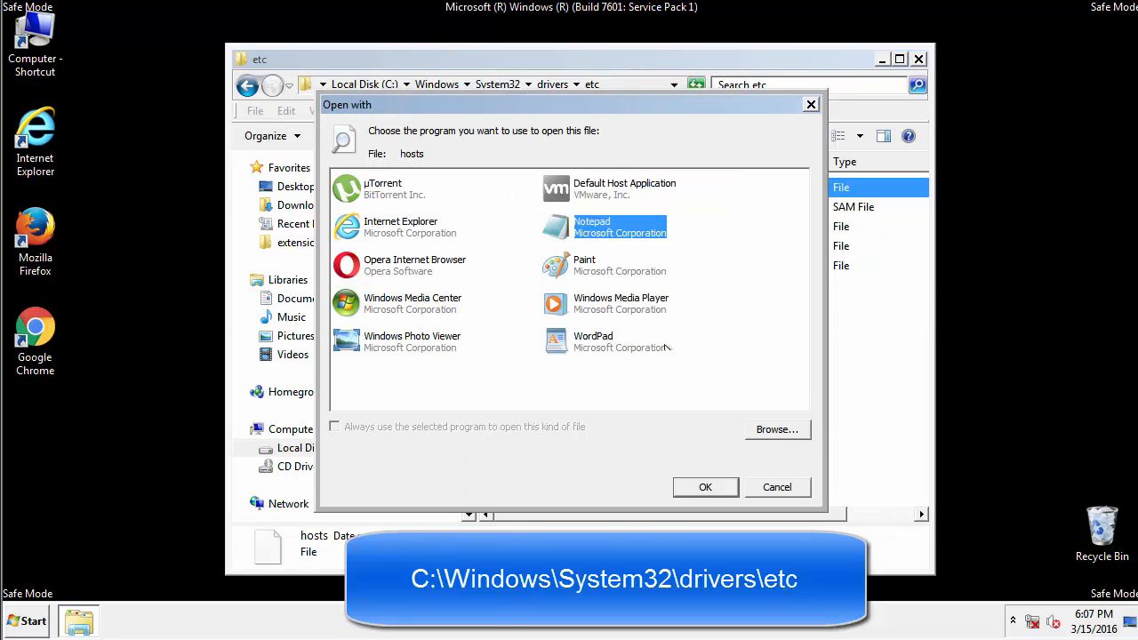
pyautogui.click(705, 488)
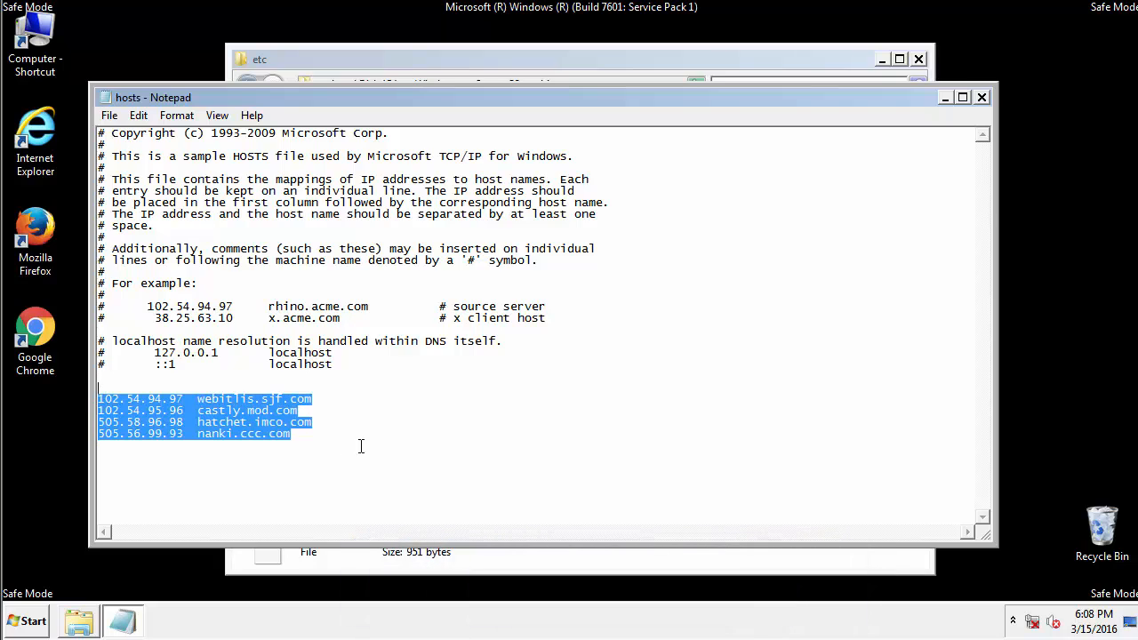
pyautogui.press('Delete')
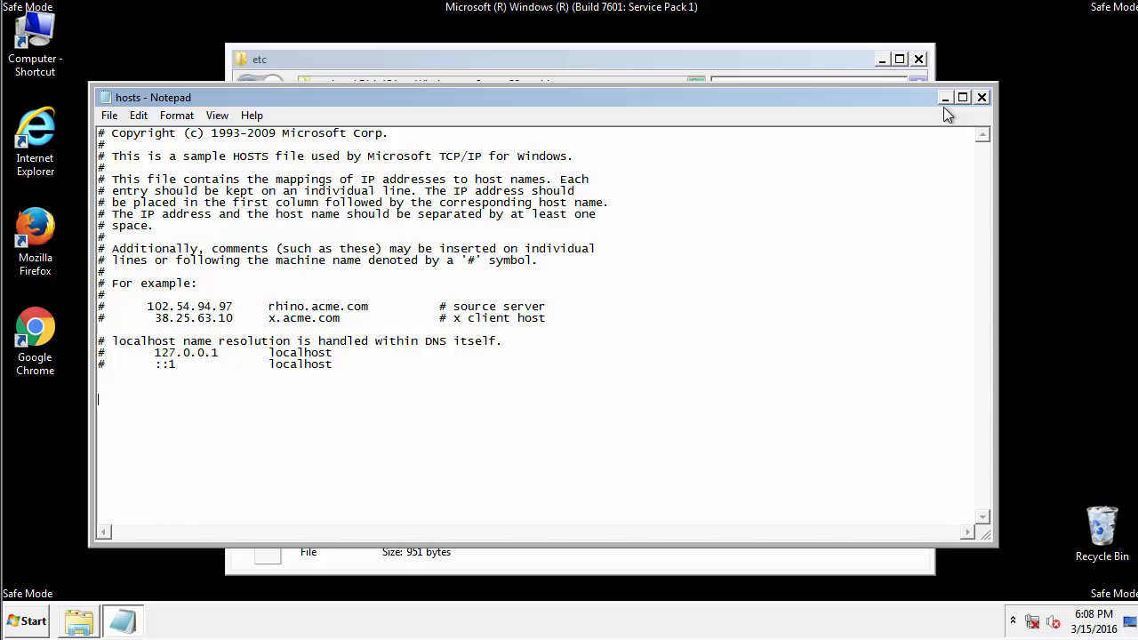
pyautogui.click(981, 96)
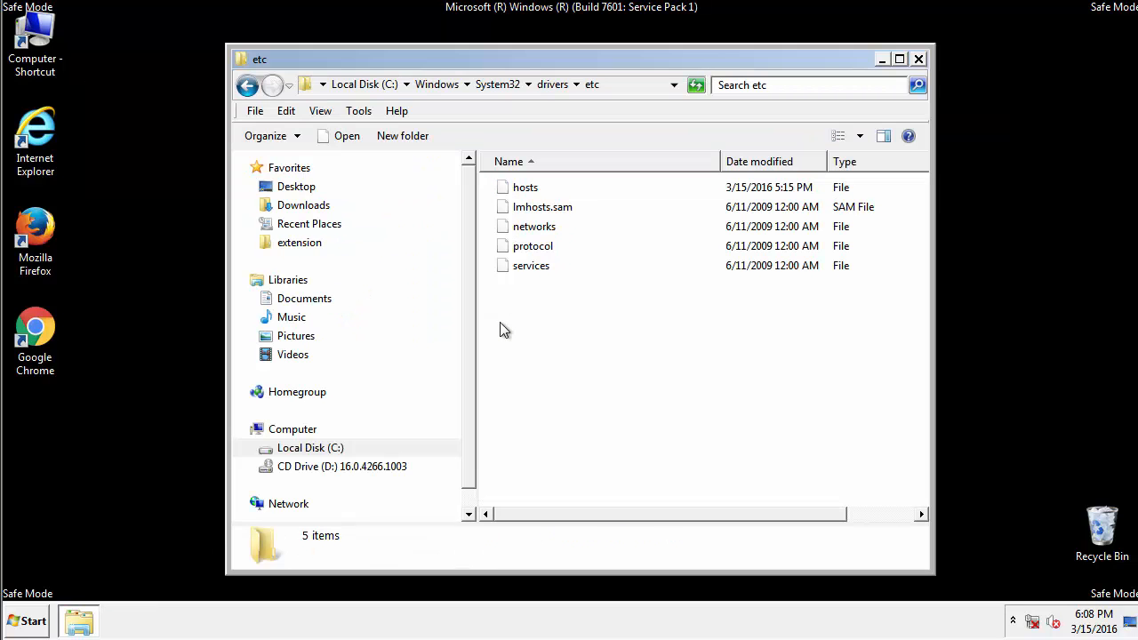
pyautogui.click(917, 59)
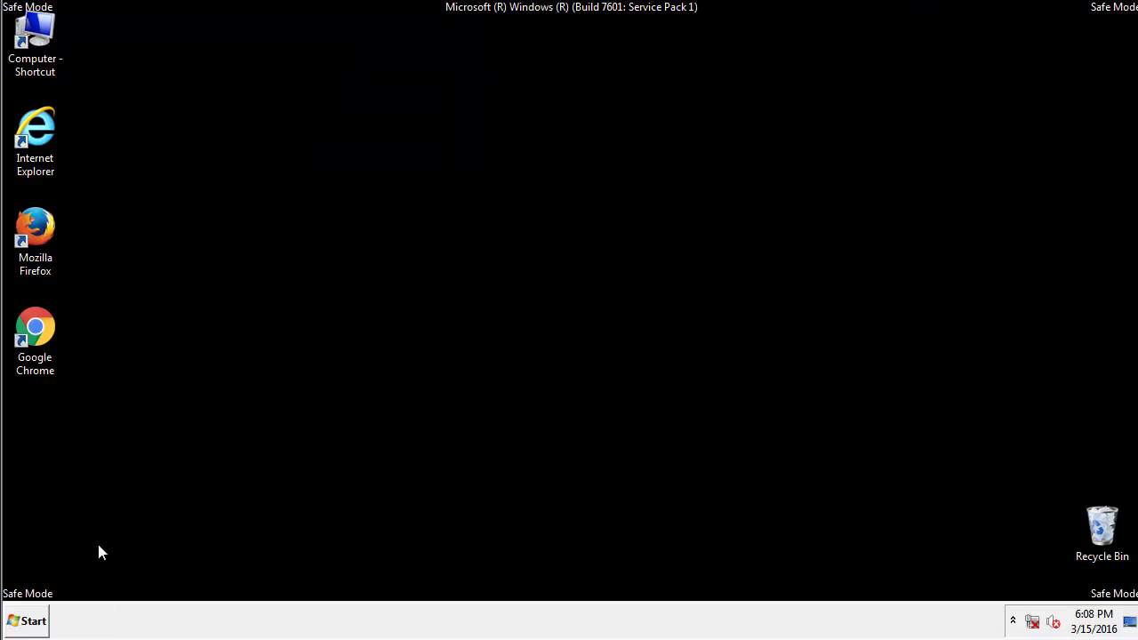
# - Open the Startup folder from All Programs in its own Explorer window
pyautogui.click(24, 621)
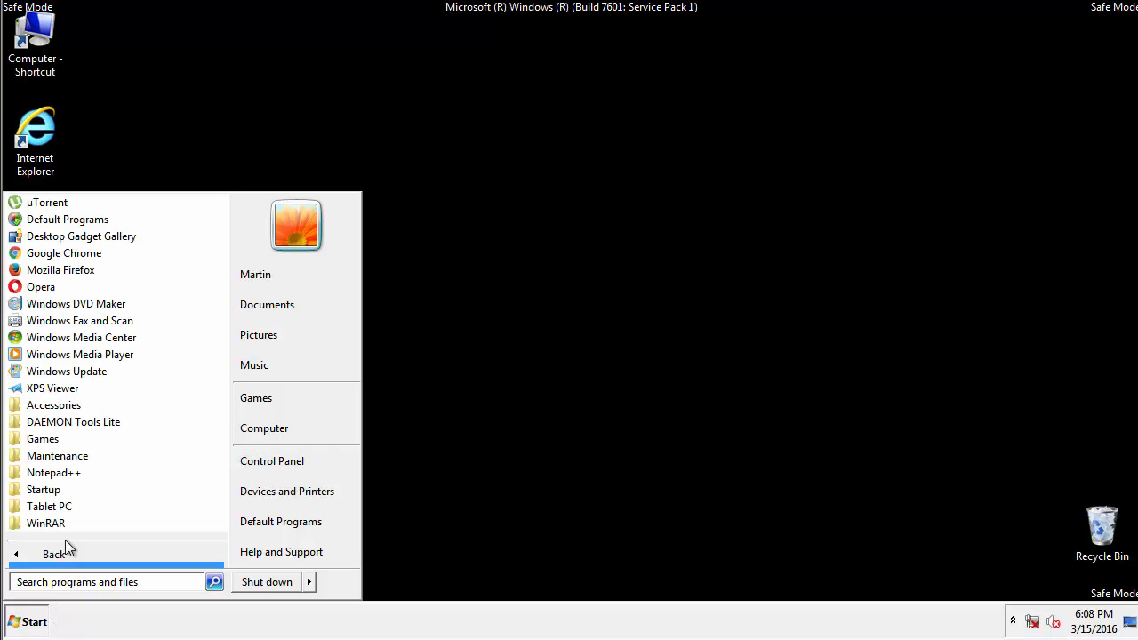
pyautogui.click(43, 455)
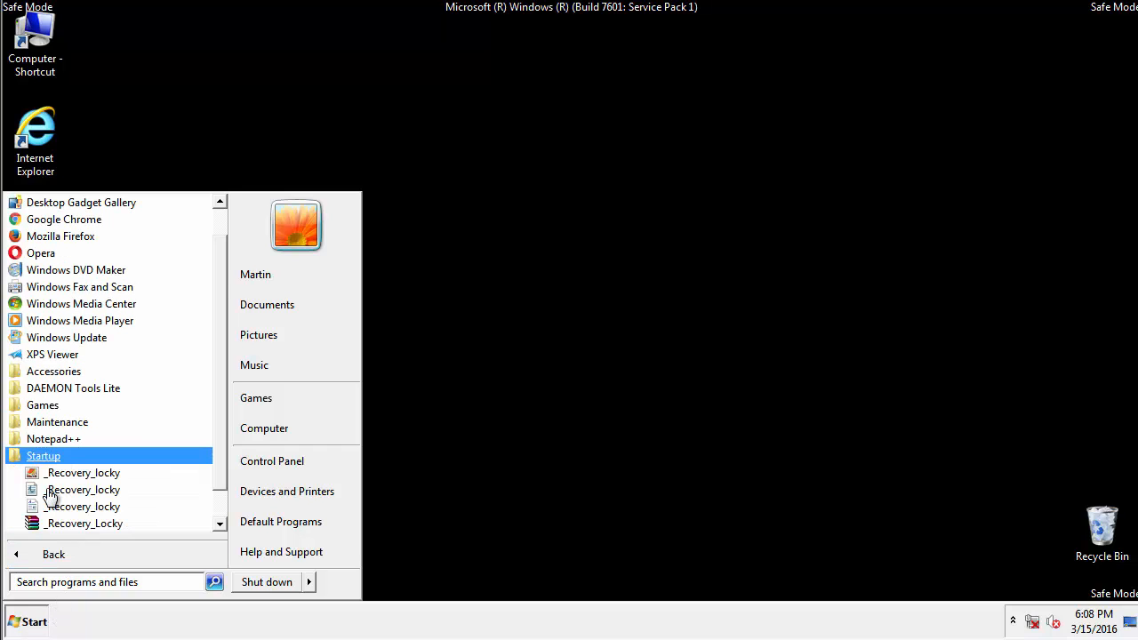
pyautogui.rightClick(43, 456)
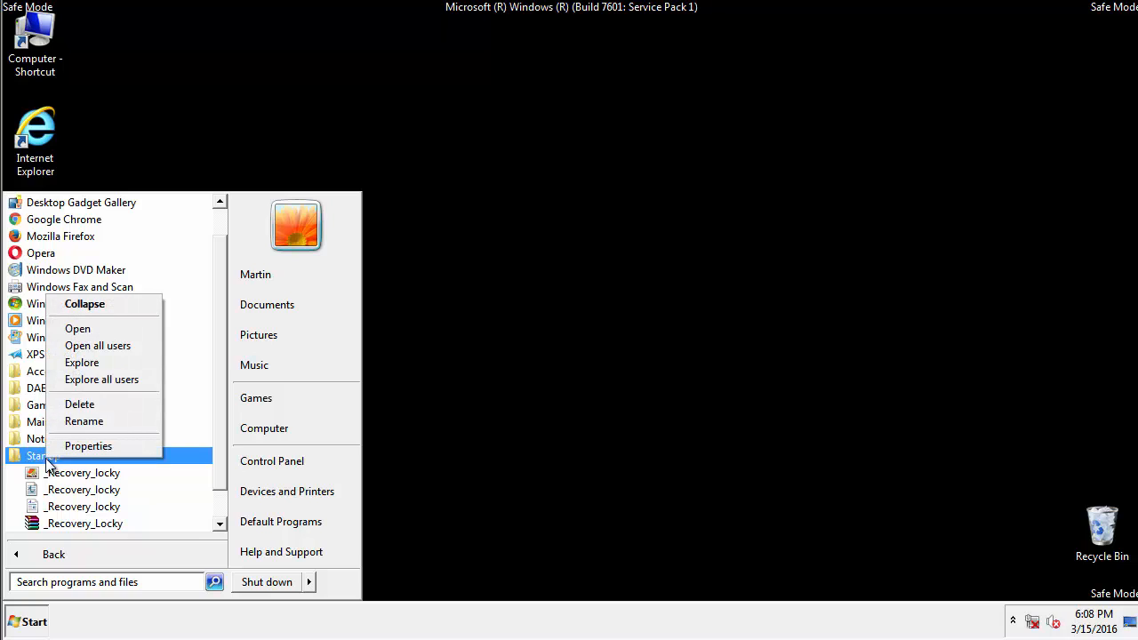
pyautogui.moveTo(105, 329)
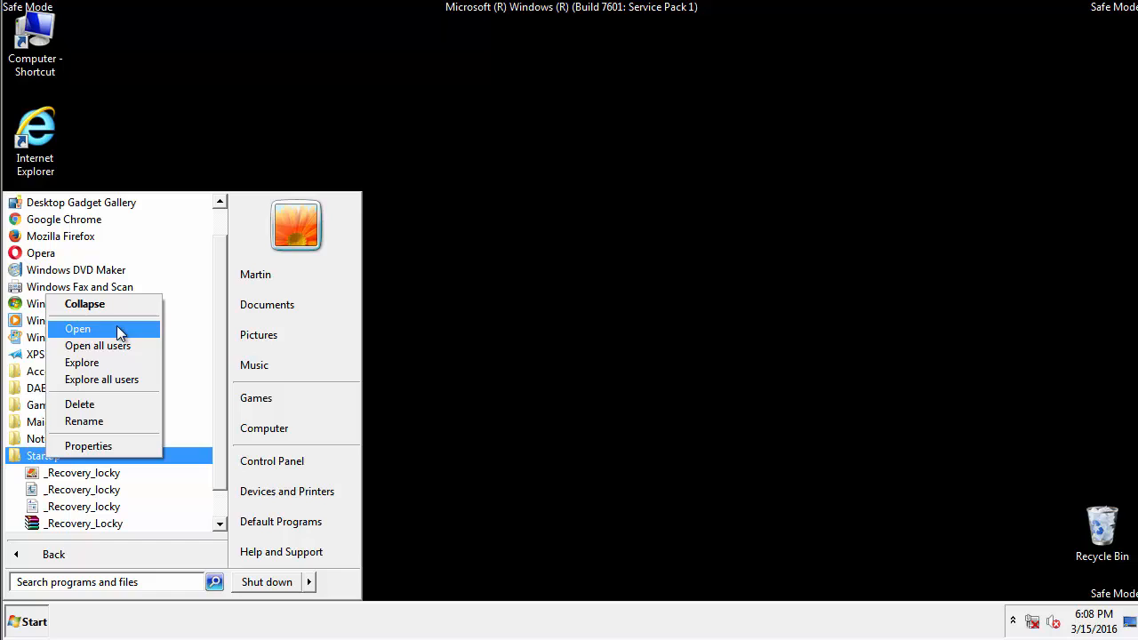
pyautogui.click(78, 327)
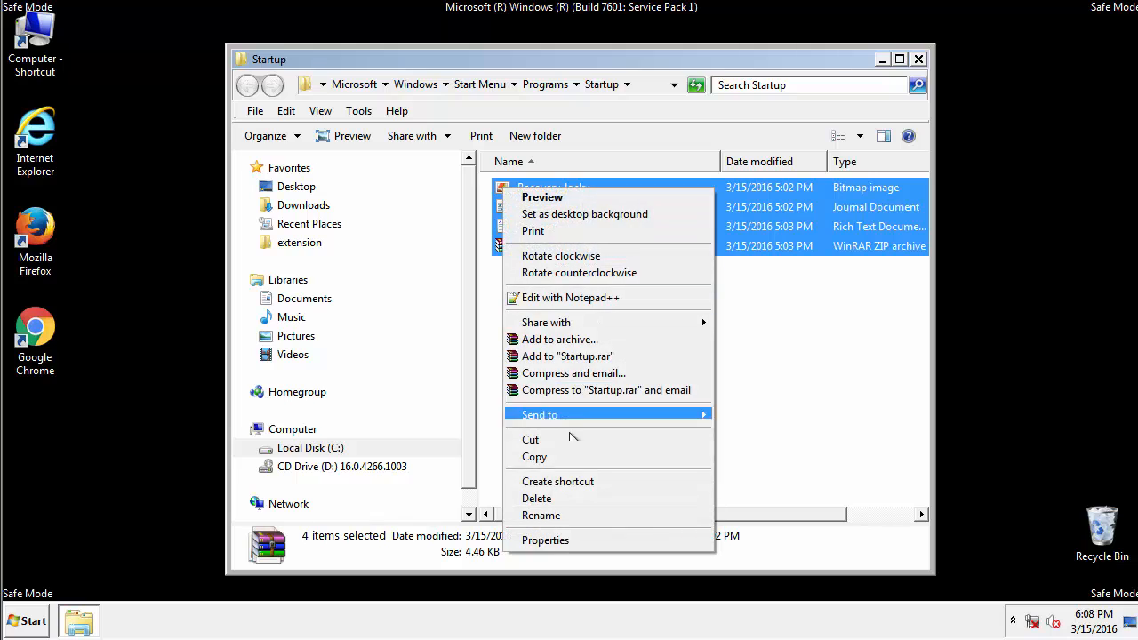
# - Delete the four _Recovery_locky files to the Recycle Bin and close the empty folder
pyautogui.click(537, 497)
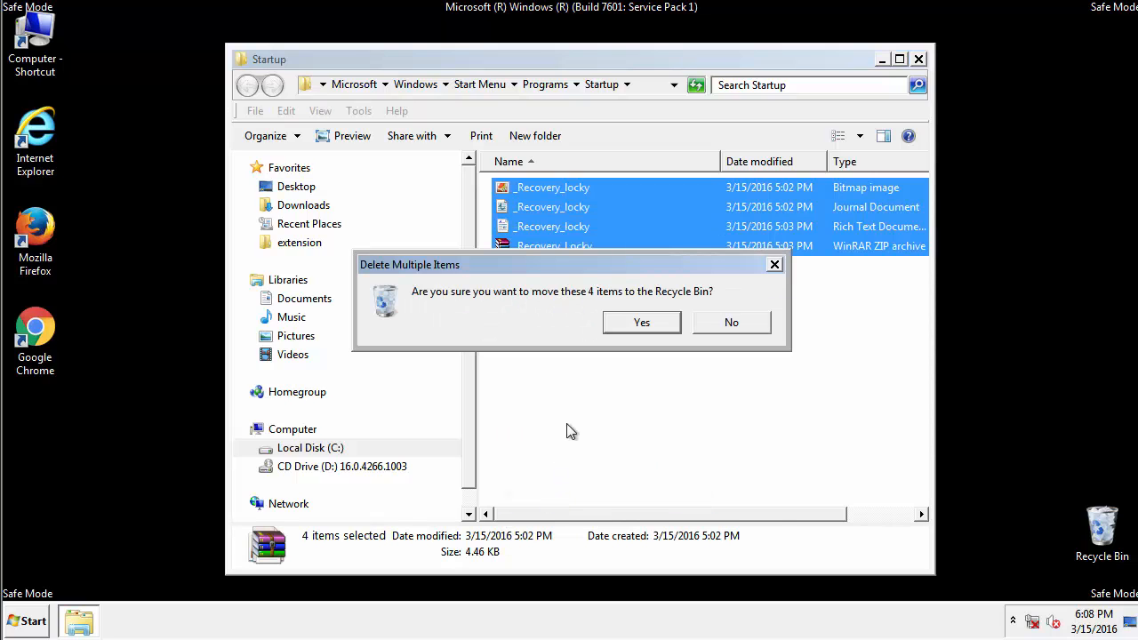
pyautogui.click(640, 321)
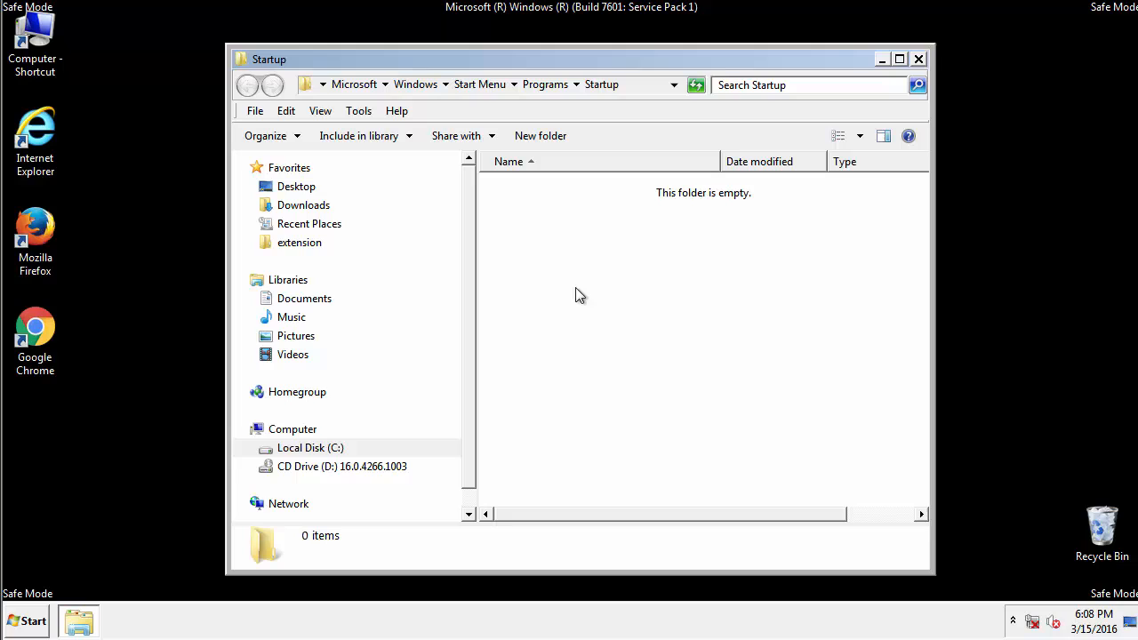
pyautogui.click(917, 59)
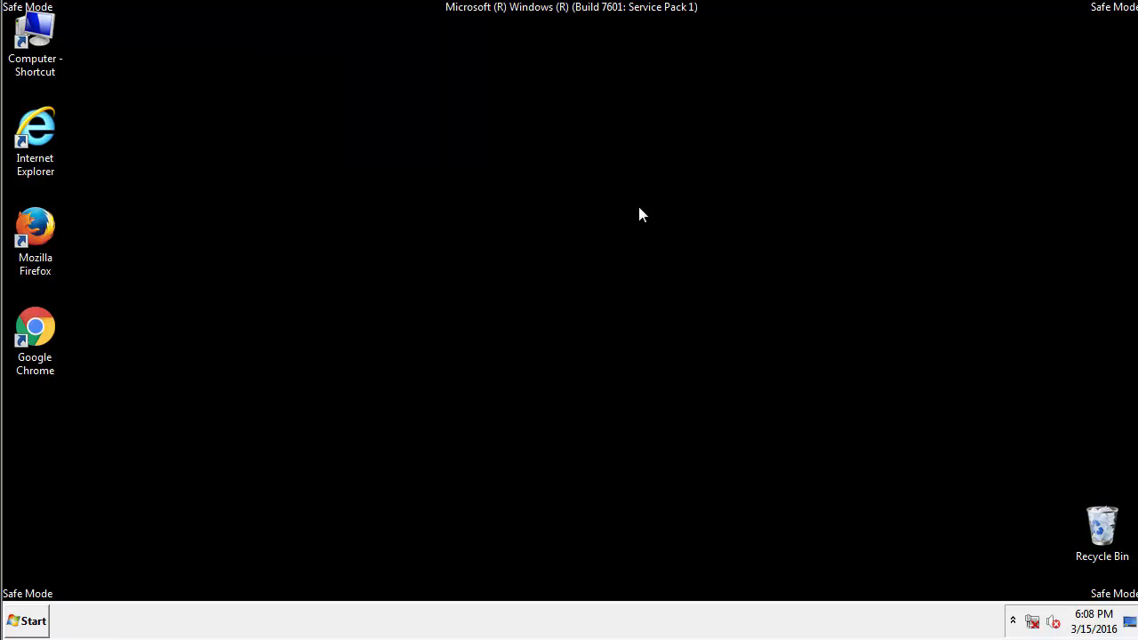
pyautogui.moveTo(28, 620)
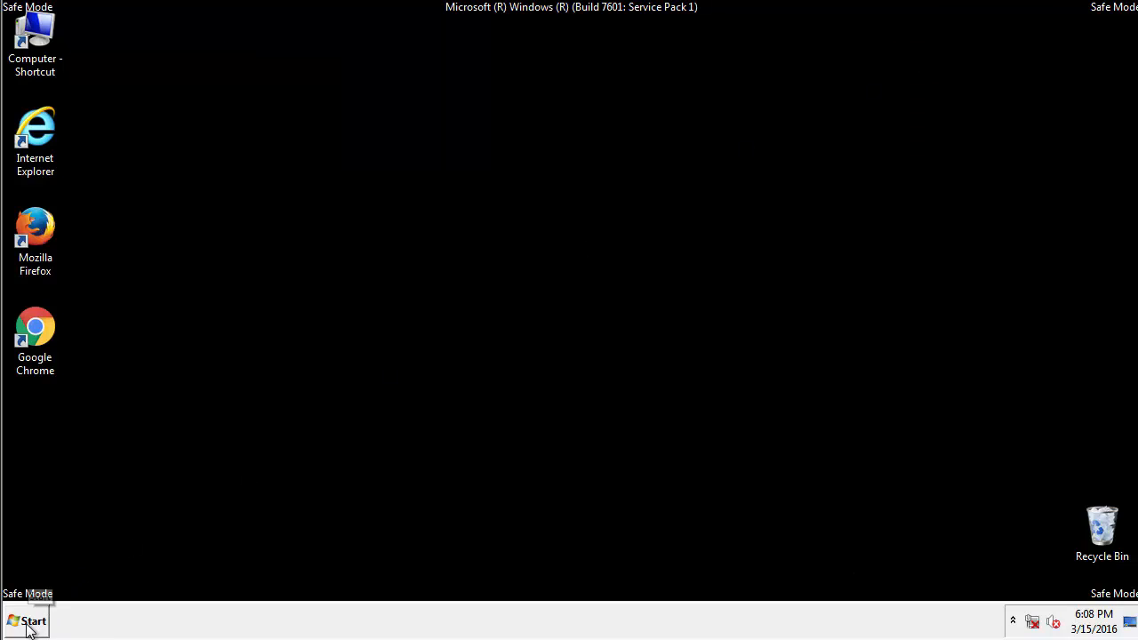
# - Launch regedit from the Start menu search by entering 'reg'
pyautogui.click(27, 621)
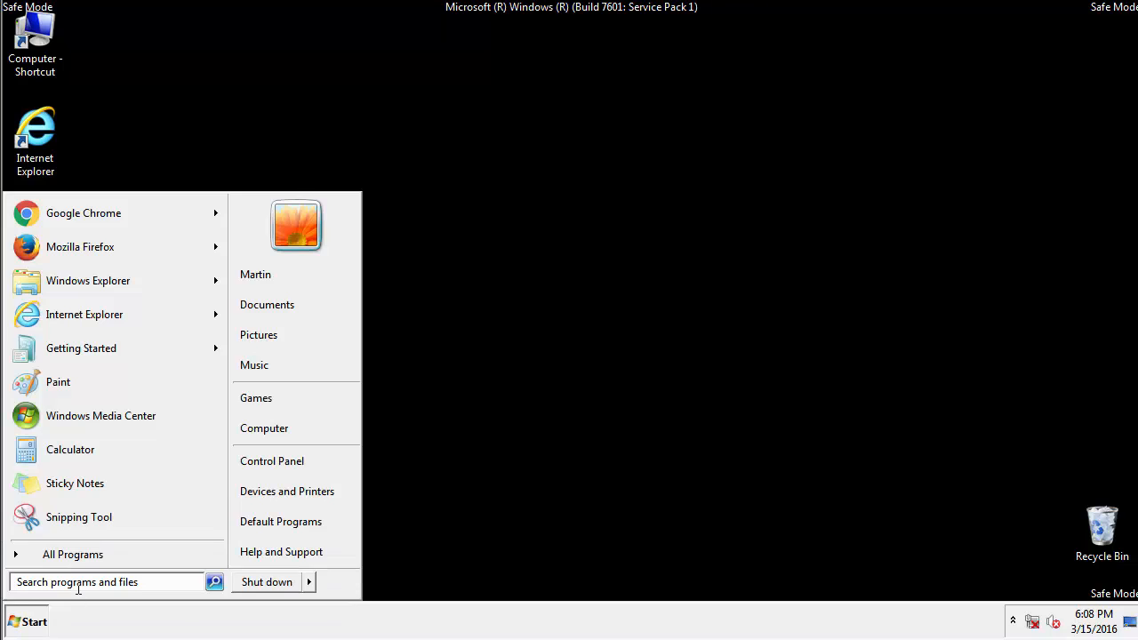
pyautogui.write('reg')
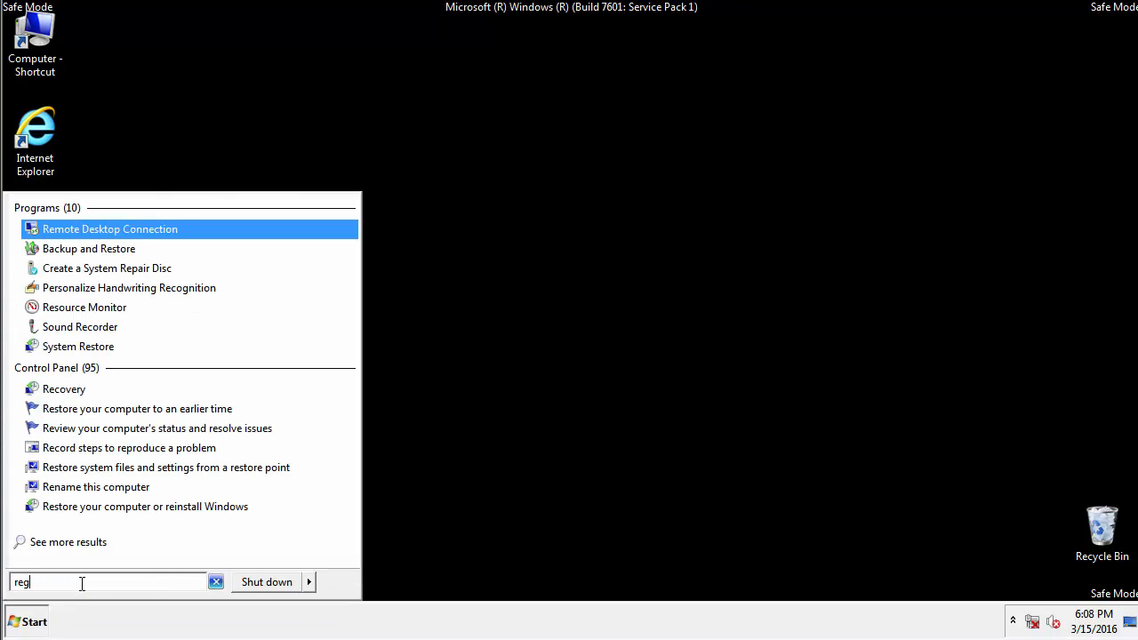
pyautogui.press('enter')
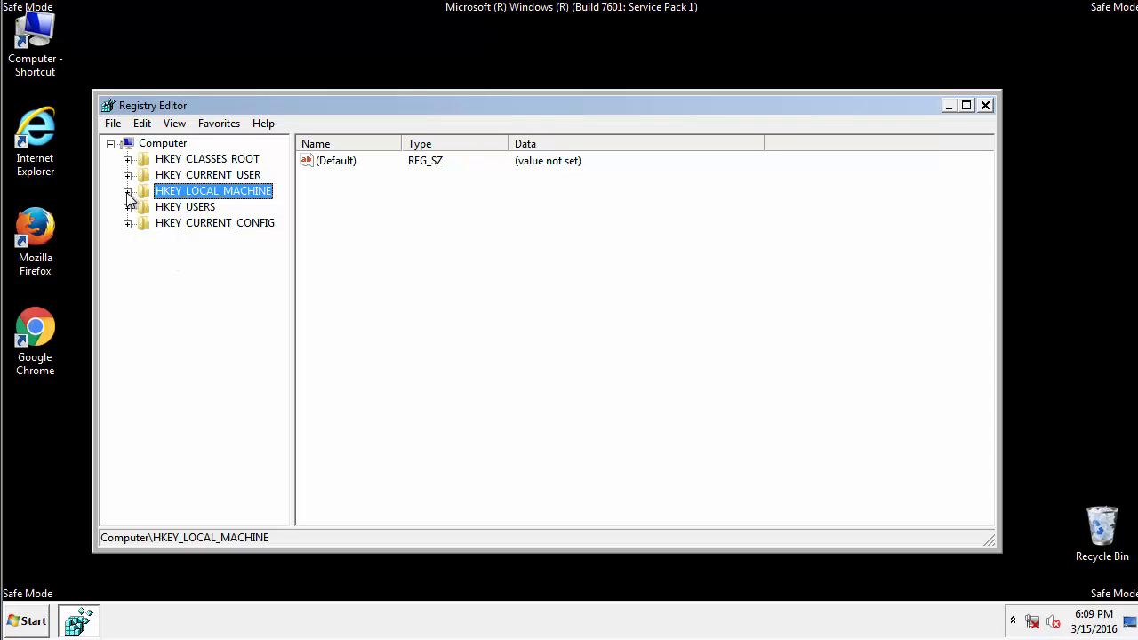
# - Expand HKEY_LOCAL_MACHINE\SOFTWARE\Microsoft\Windows\CurrentVersion until the Run key is visible
pyautogui.click(128, 191)
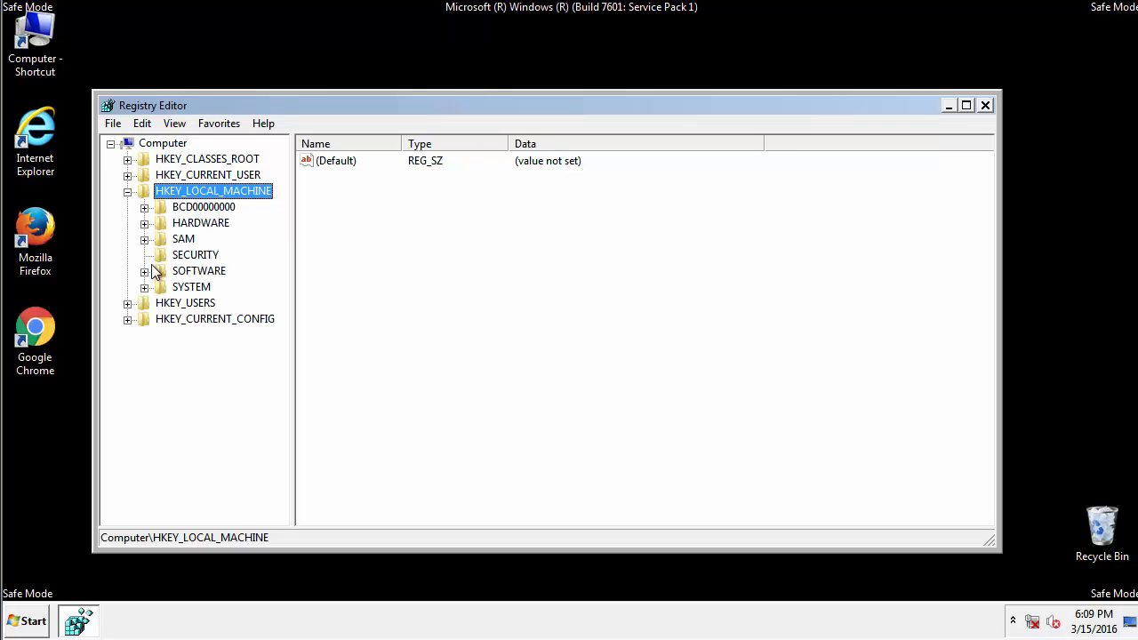
pyautogui.click(144, 270)
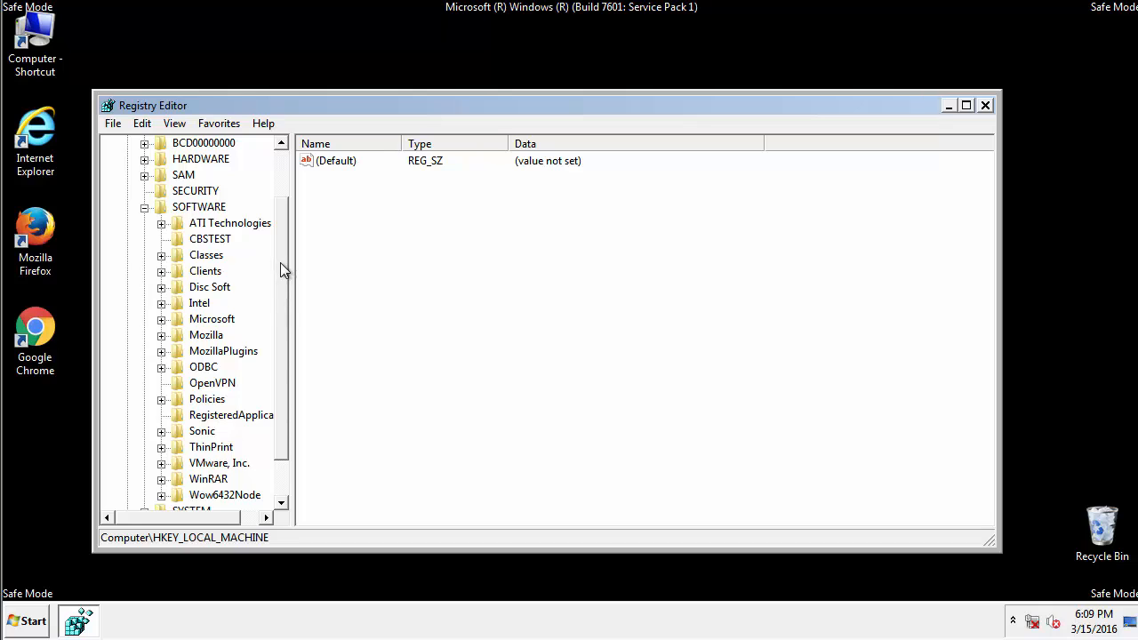
pyautogui.scroll(-3)
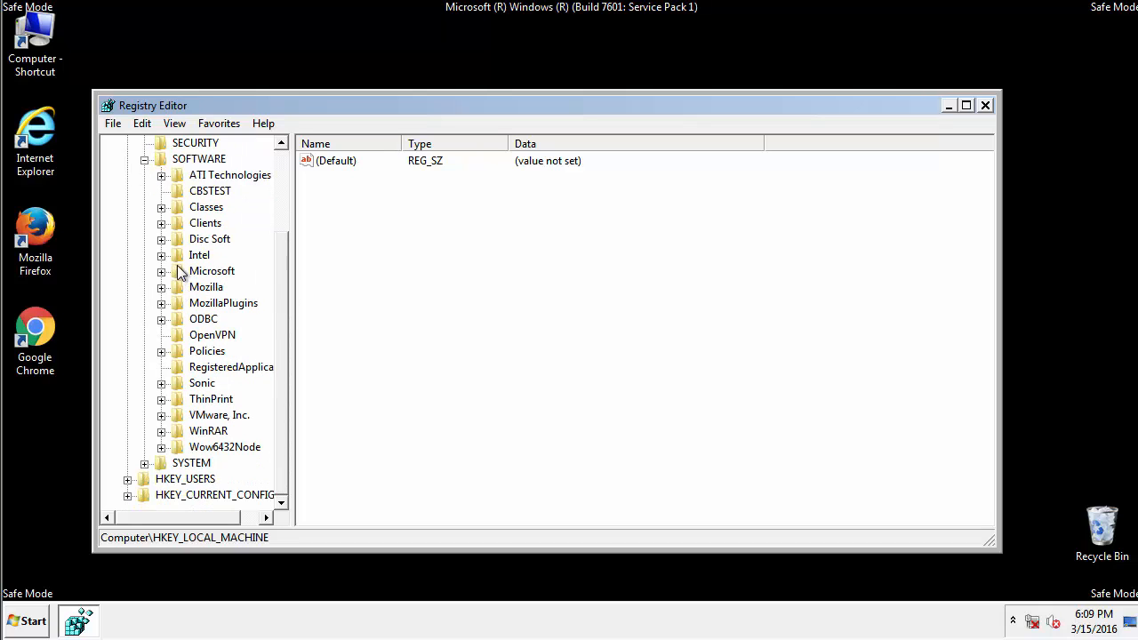
pyautogui.click(160, 271)
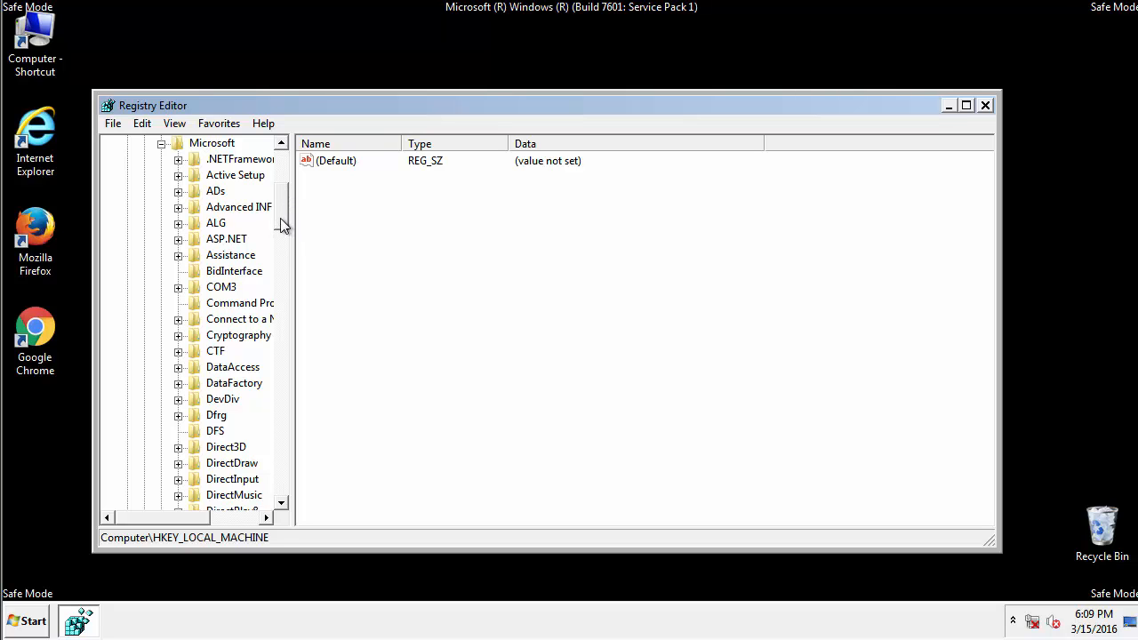
pyautogui.scroll(-3)
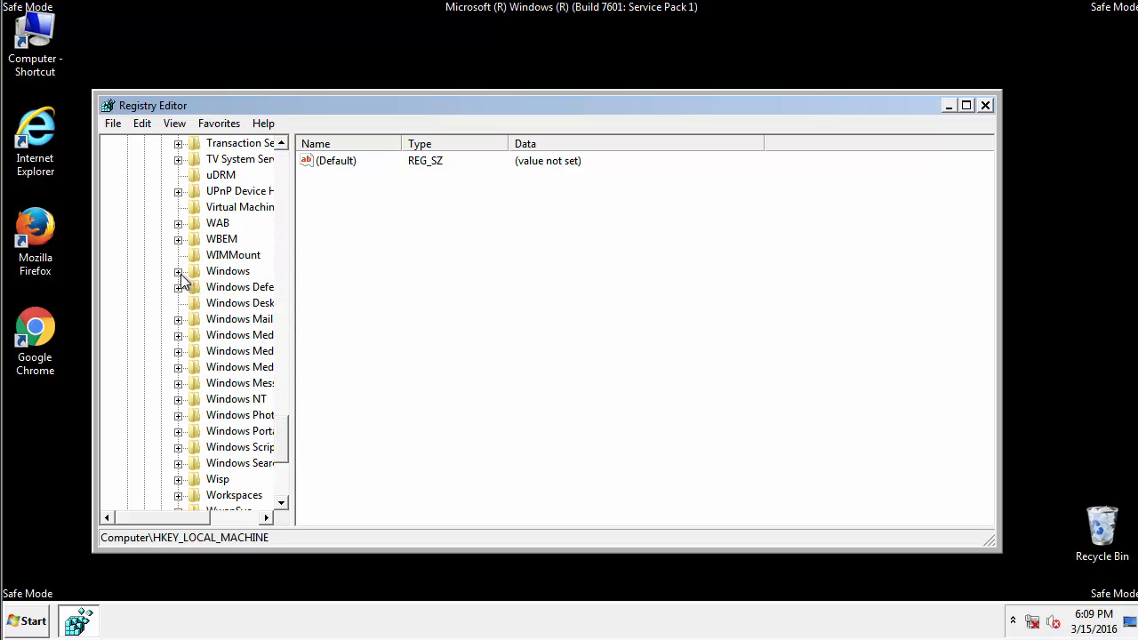
pyautogui.click(177, 270)
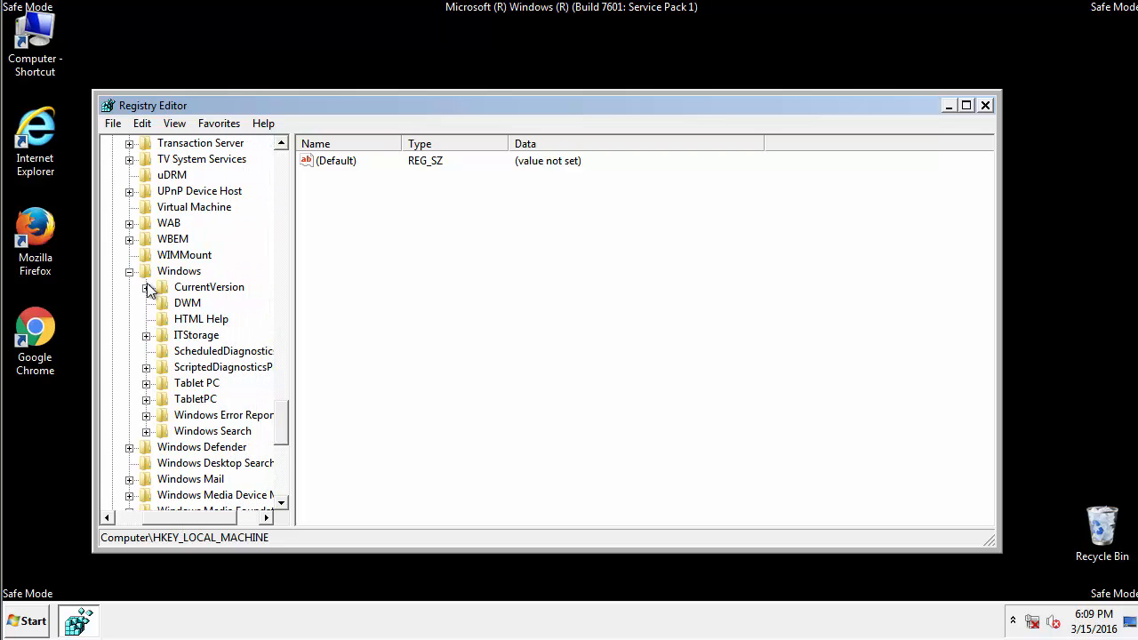
pyautogui.click(146, 286)
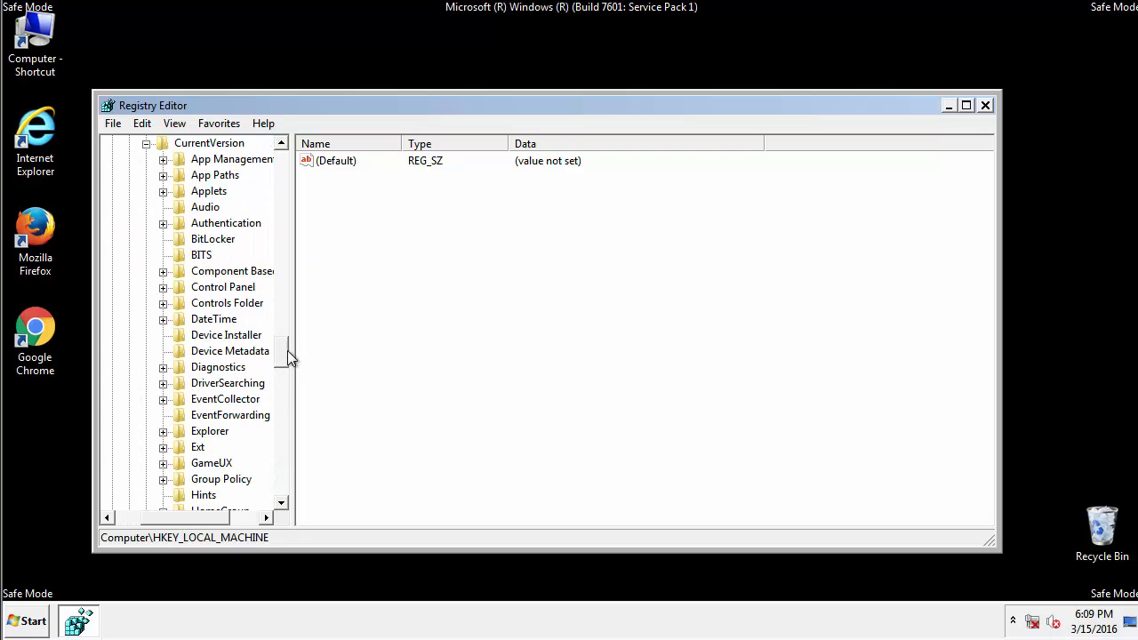
pyautogui.scroll(-3)
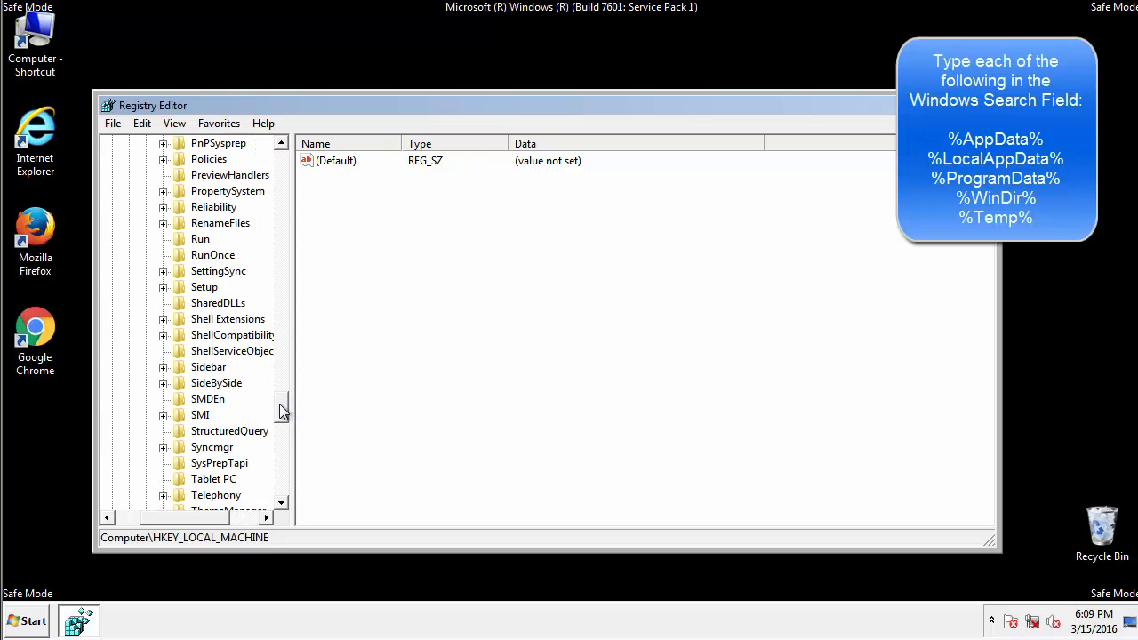
# - Delete the tappi.loc value from the Run key, leaving the default and VMware entries
pyautogui.click(199, 238)
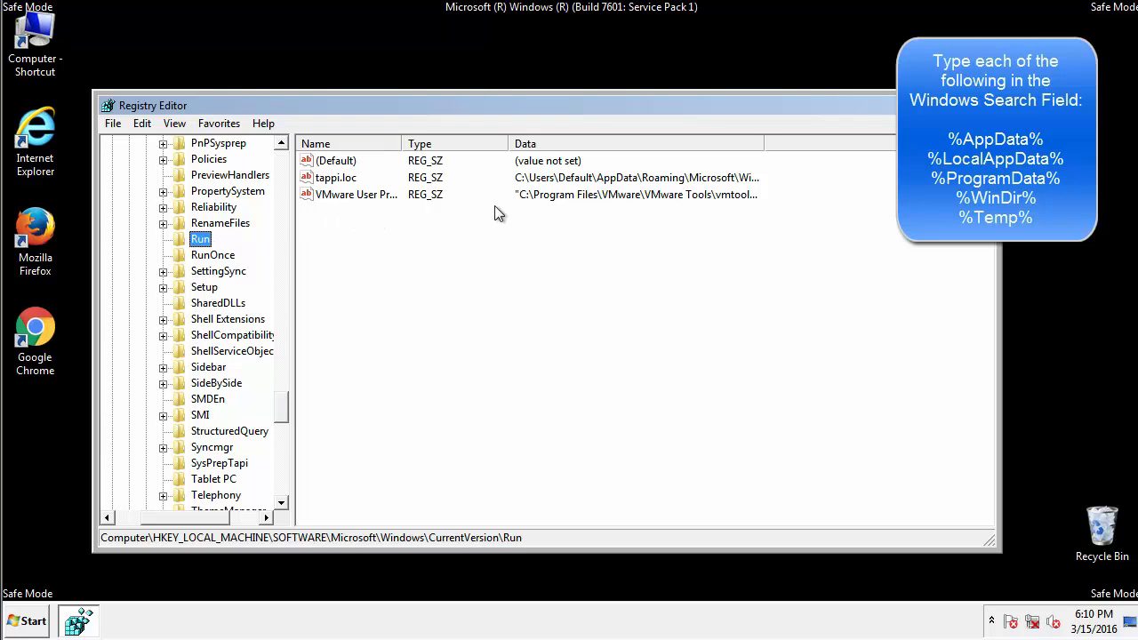
pyautogui.click(336, 178)
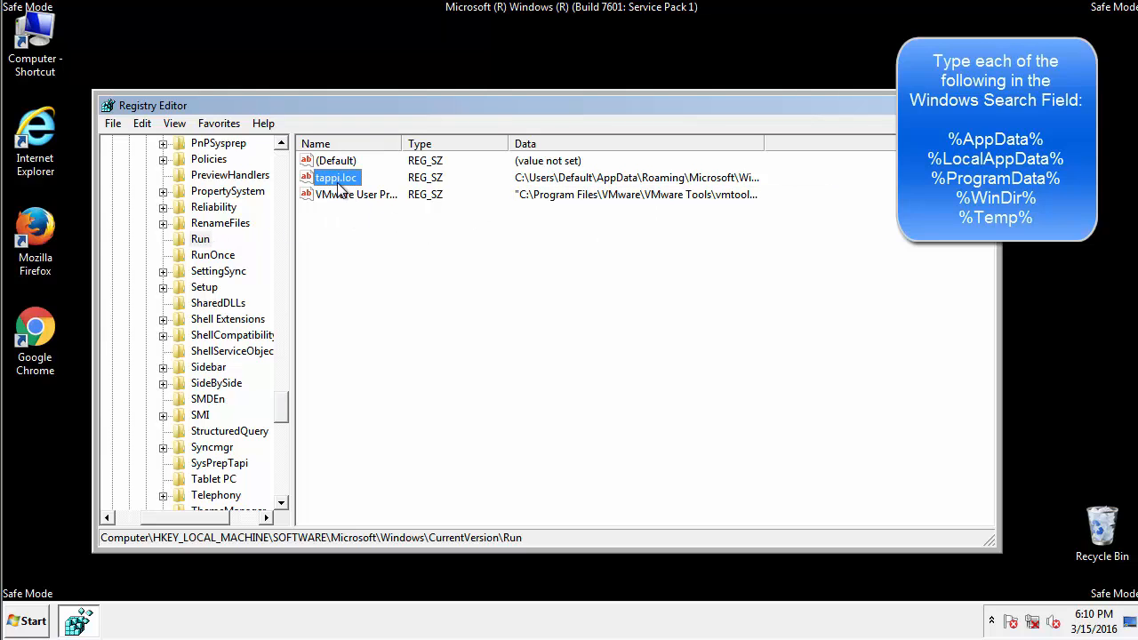
pyautogui.rightClick(336, 178)
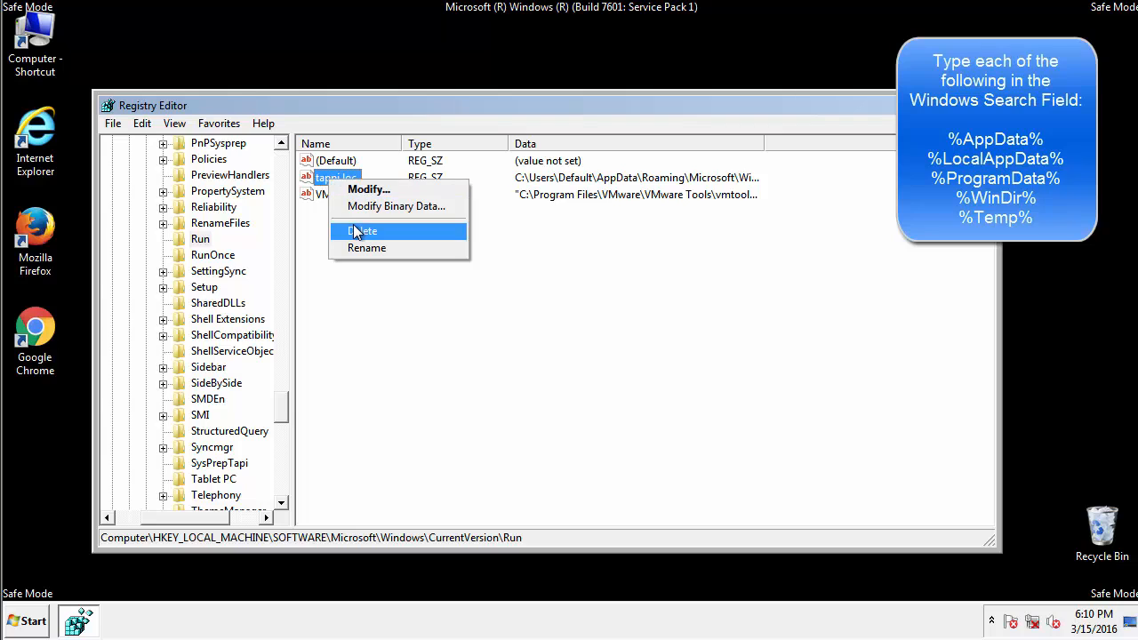
pyautogui.click(363, 231)
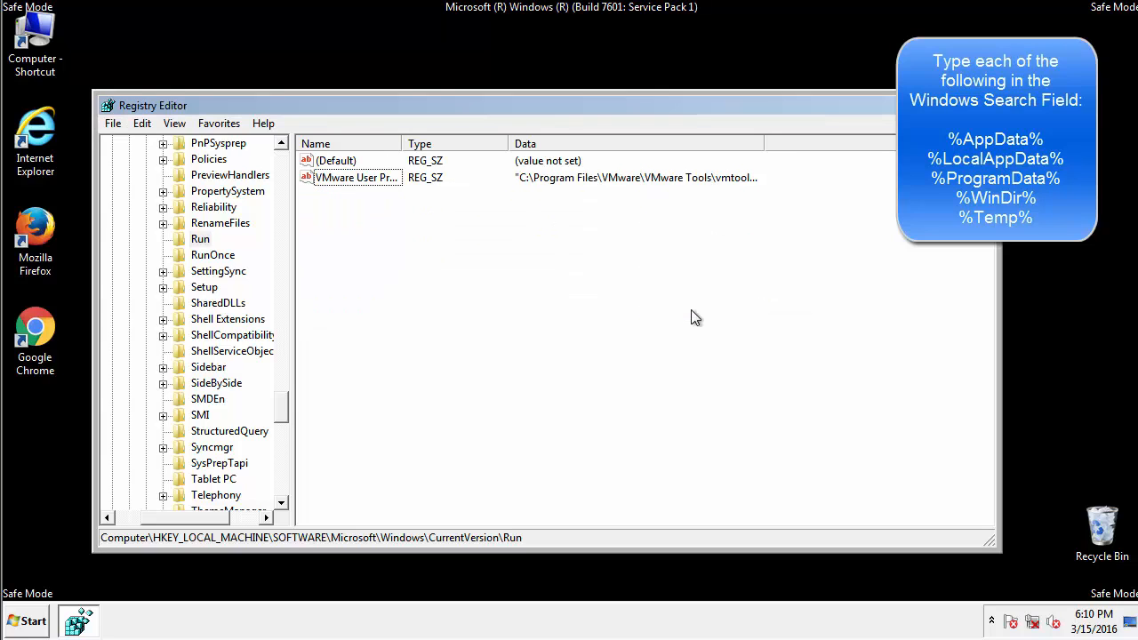
pyautogui.scroll(-3)
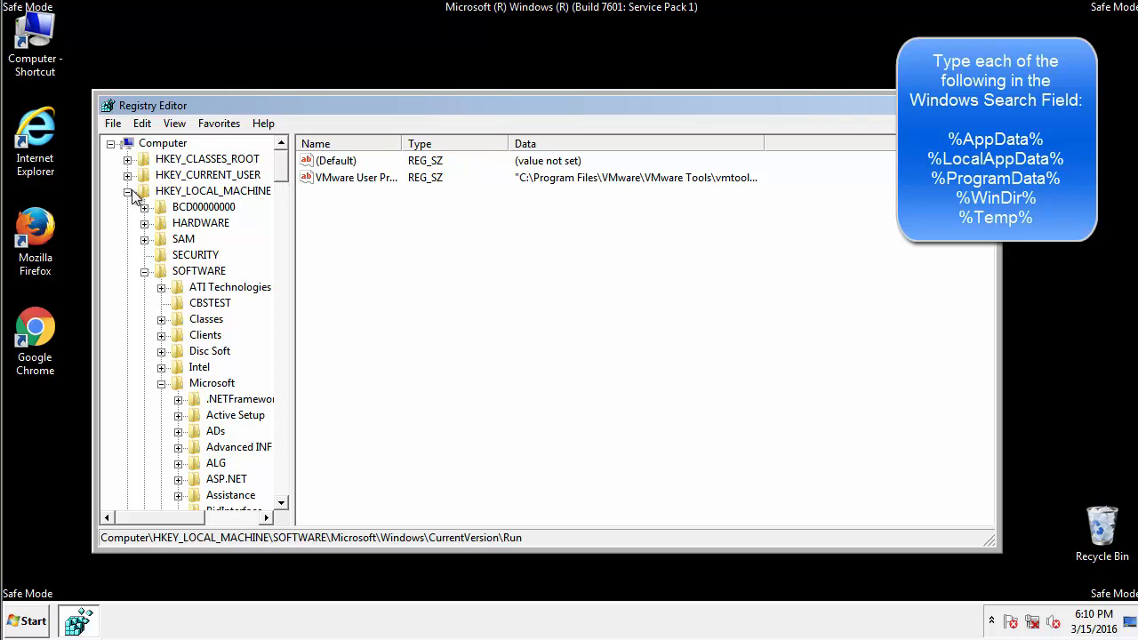
# - Collapse HKEY_LOCAL_MACHINE, inspect HKEY_CURRENT_USER's CurrentVersion\Run values, then select its Microsoft\Windows key
pyautogui.click(128, 190)
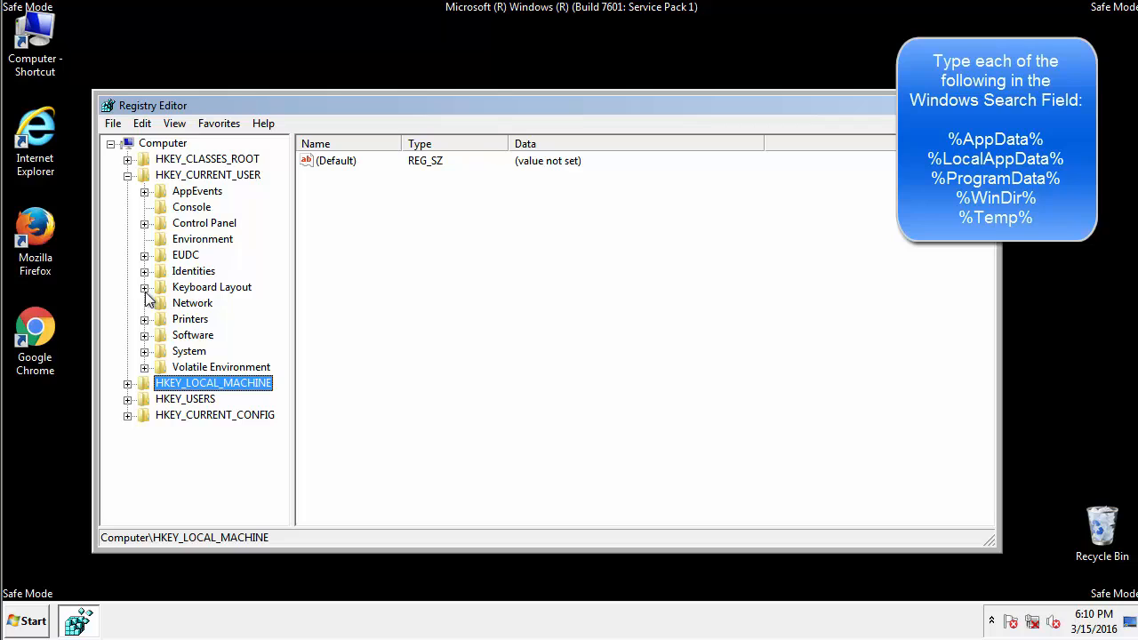
pyautogui.moveTo(147, 288)
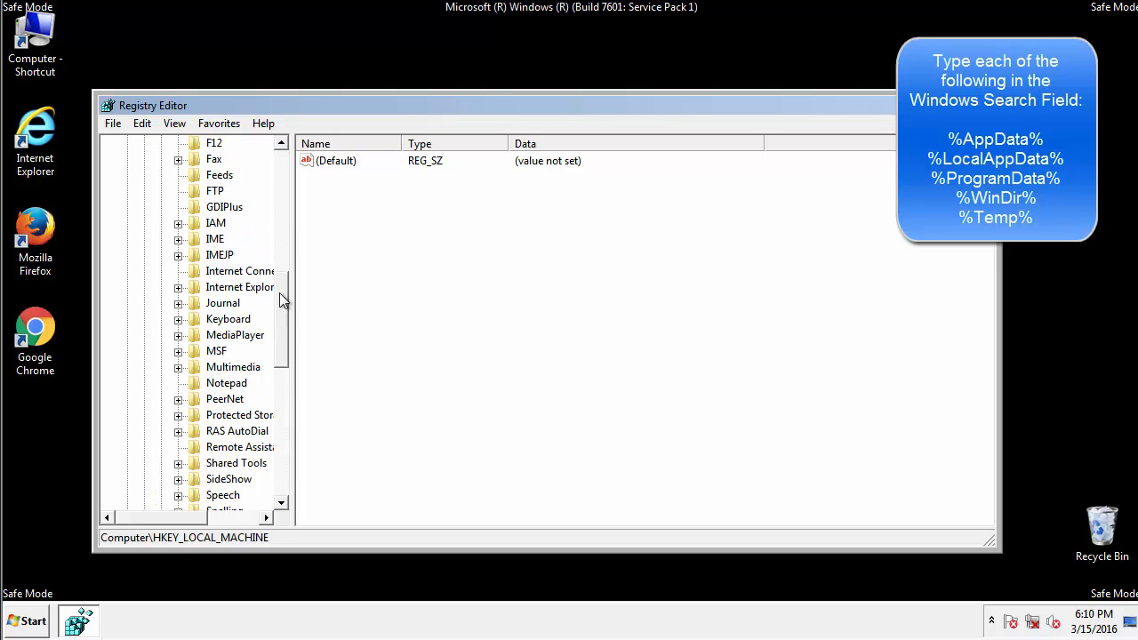
pyautogui.scroll(-3)
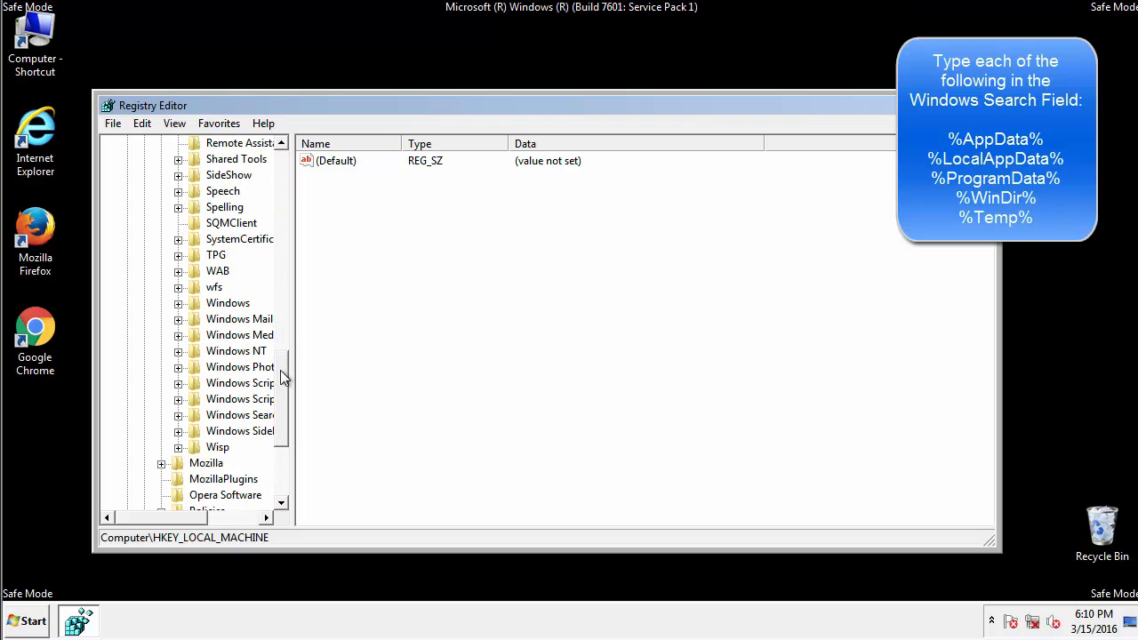
pyautogui.click(178, 302)
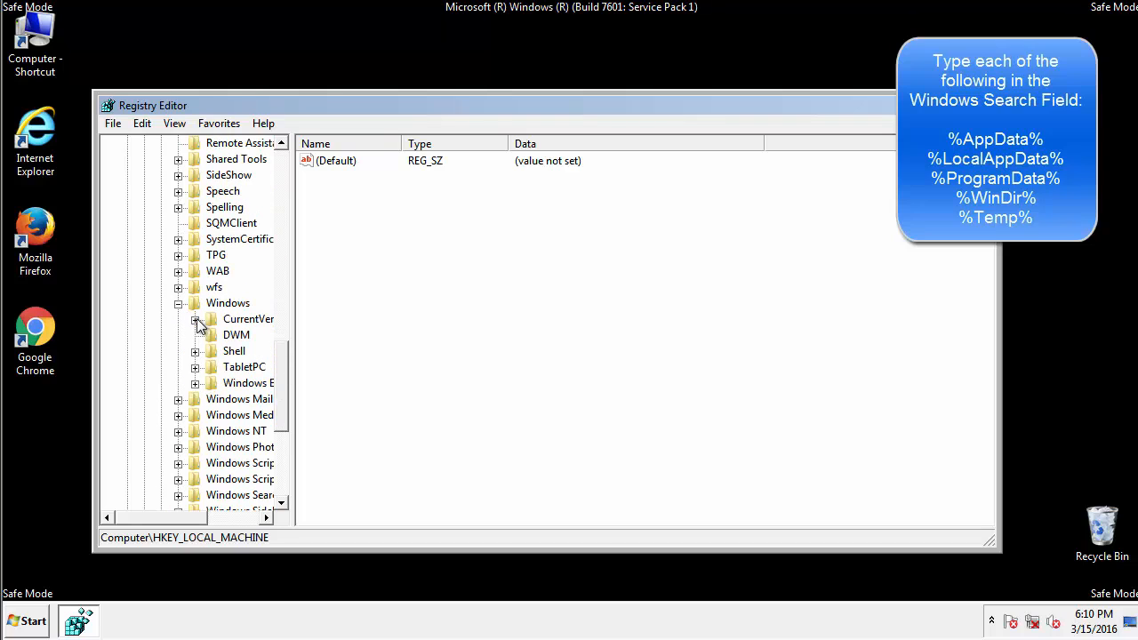
pyautogui.click(196, 319)
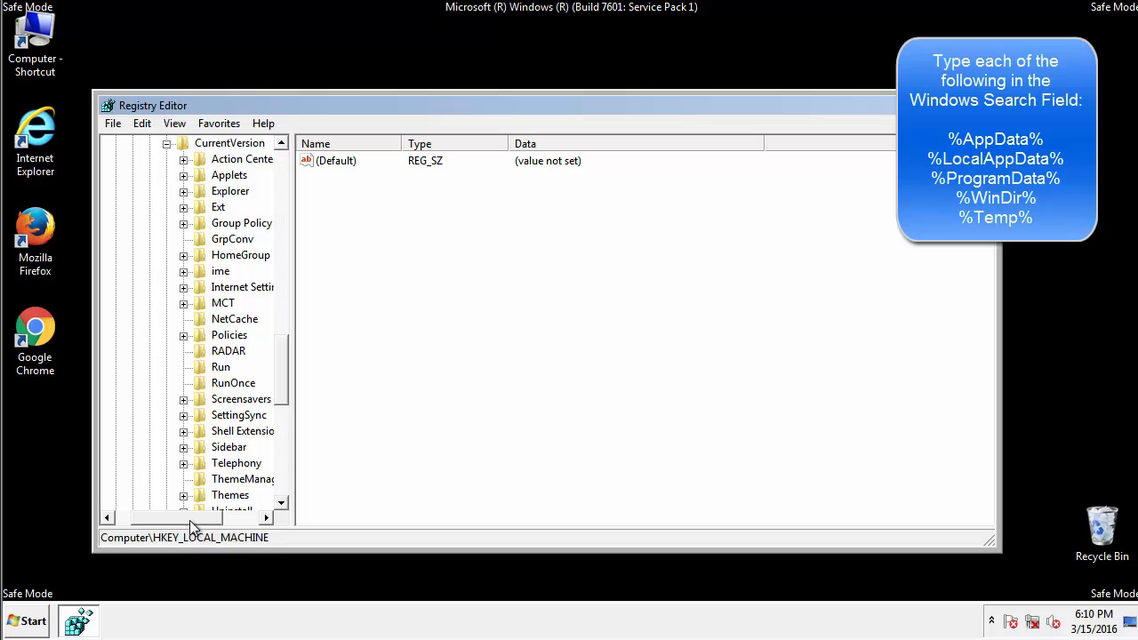
pyautogui.click(221, 366)
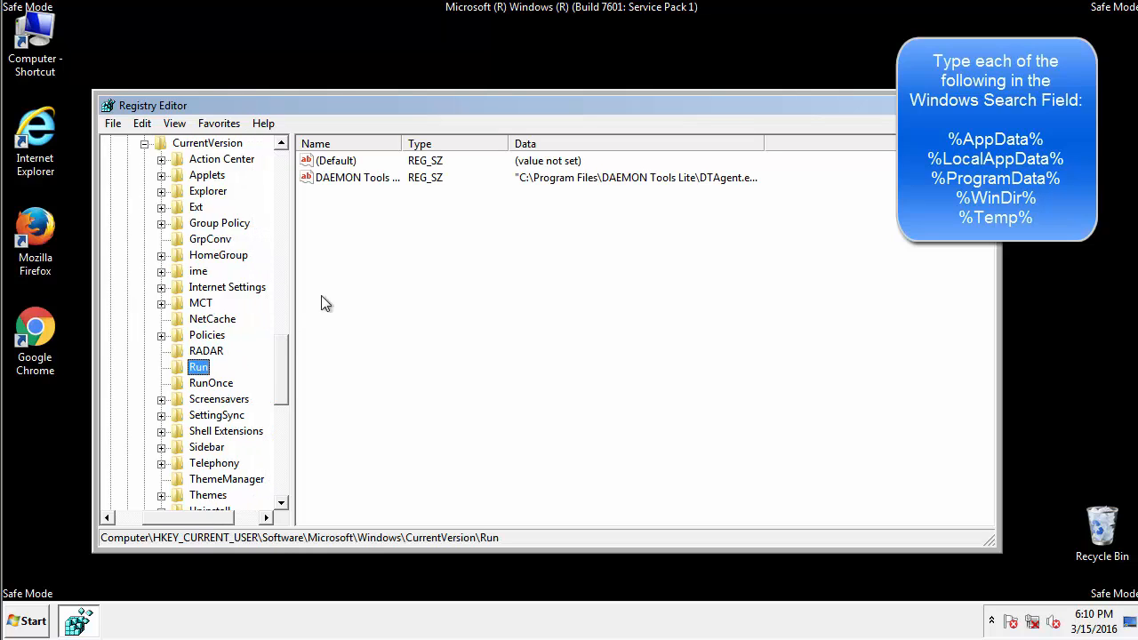
pyautogui.moveTo(316, 160)
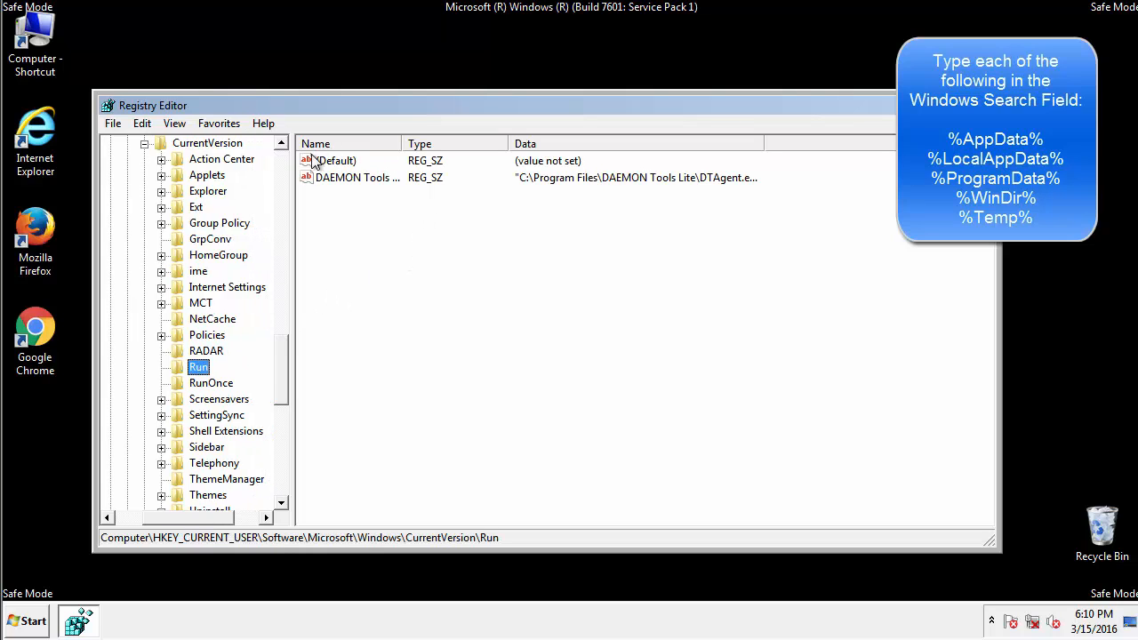
pyautogui.moveTo(355, 160)
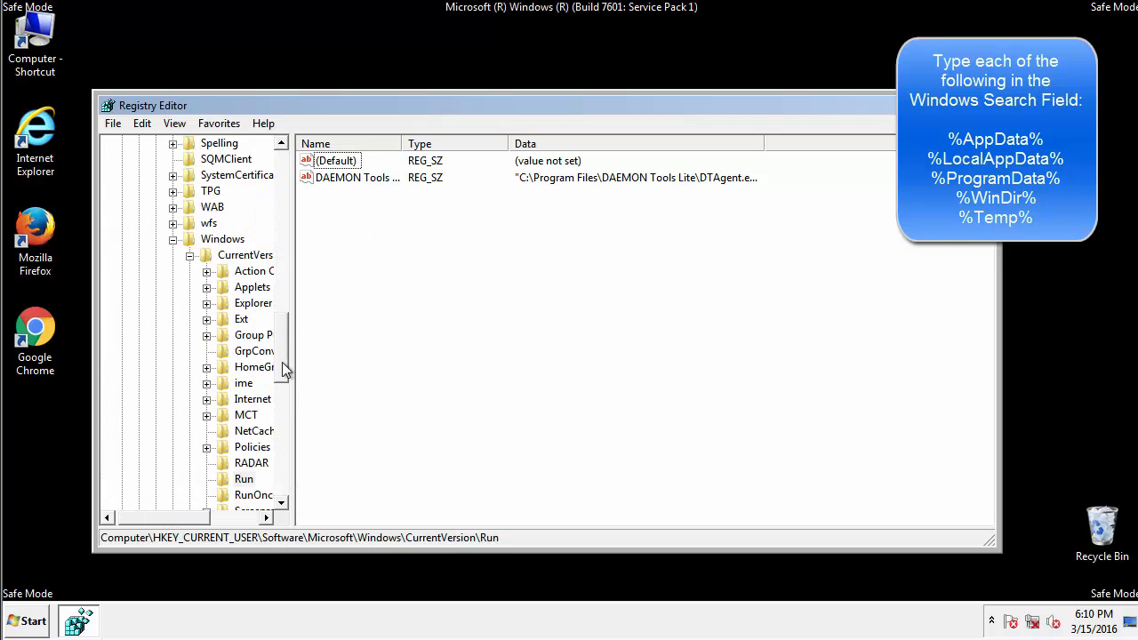
pyautogui.click(222, 414)
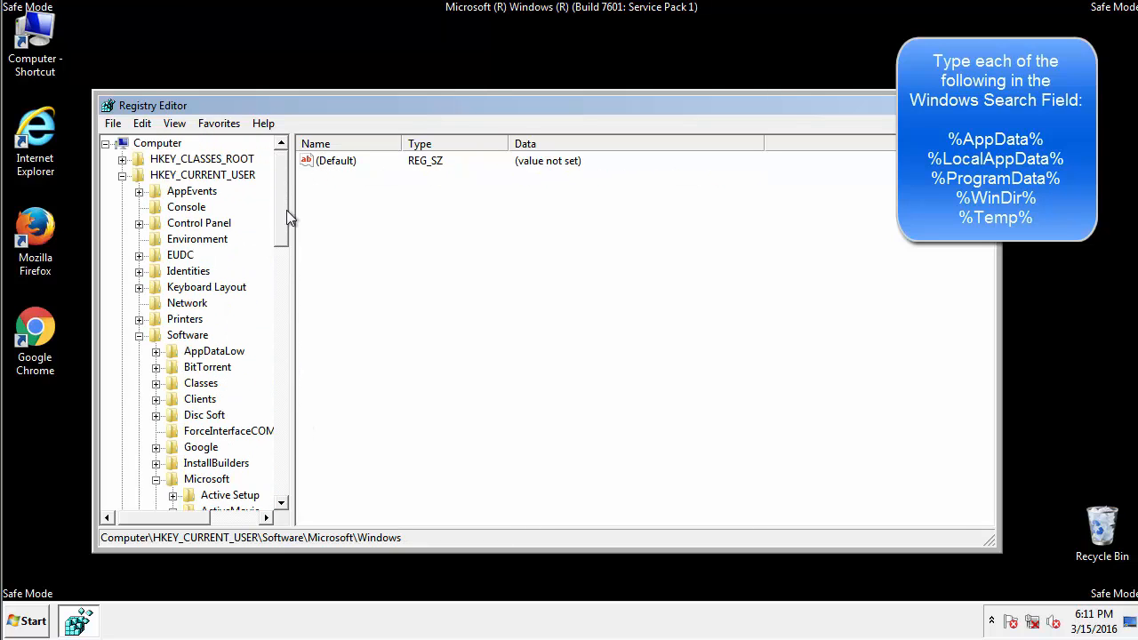
# - Search the registry for %temp% with Edit > Find, landing on the Temporary Files cleanup key
pyautogui.click(142, 123)
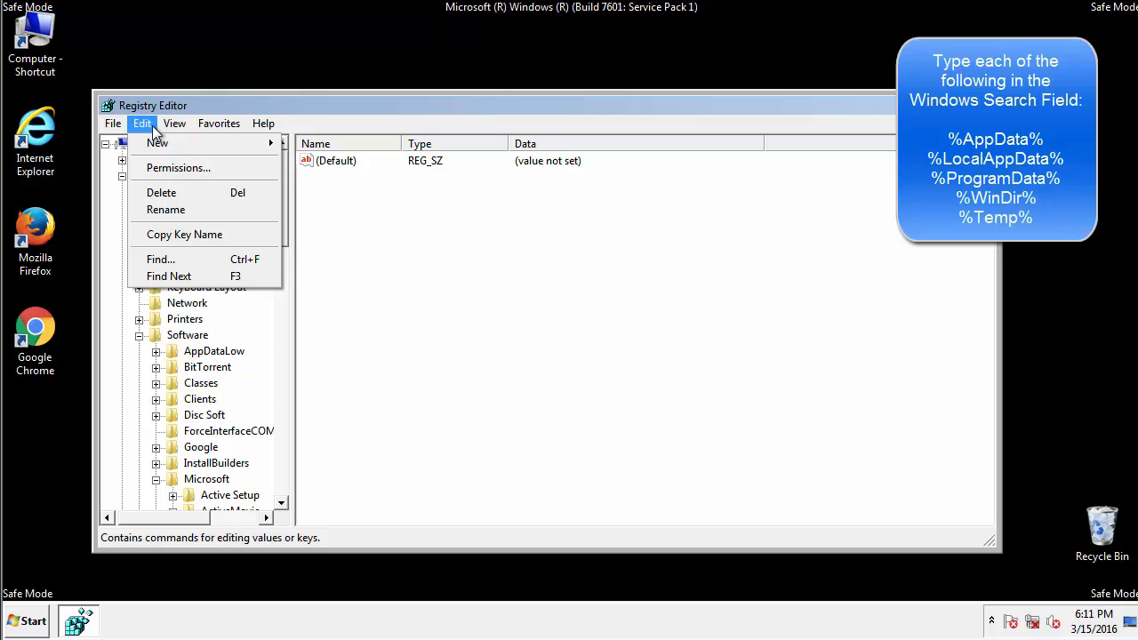
pyautogui.click(160, 260)
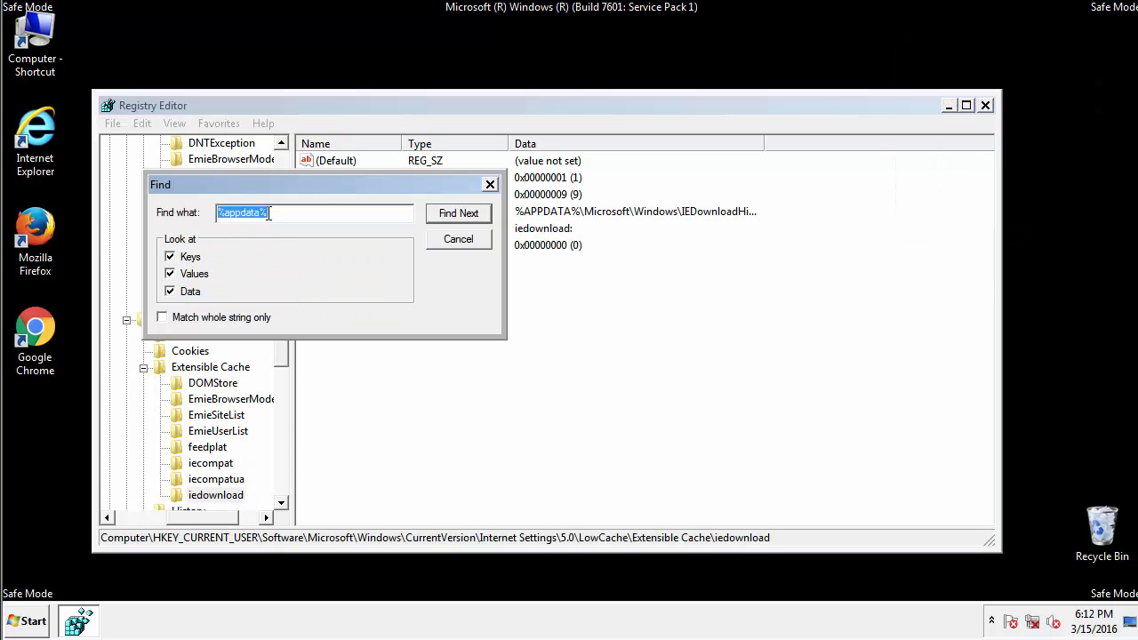
pyautogui.write('%temp%')
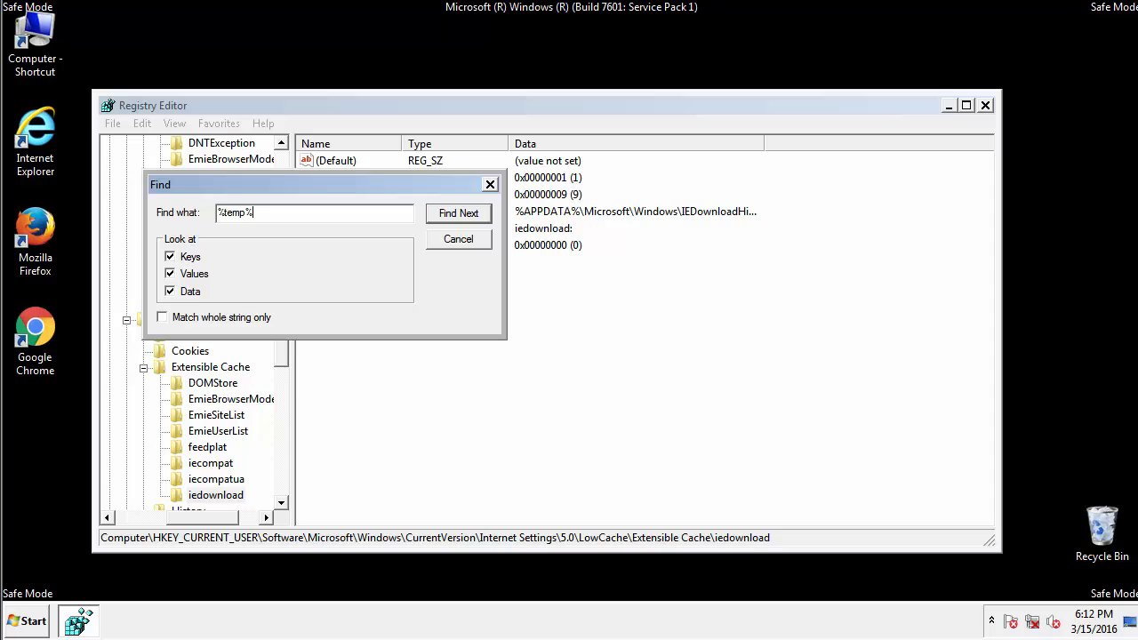
pyautogui.click(459, 214)
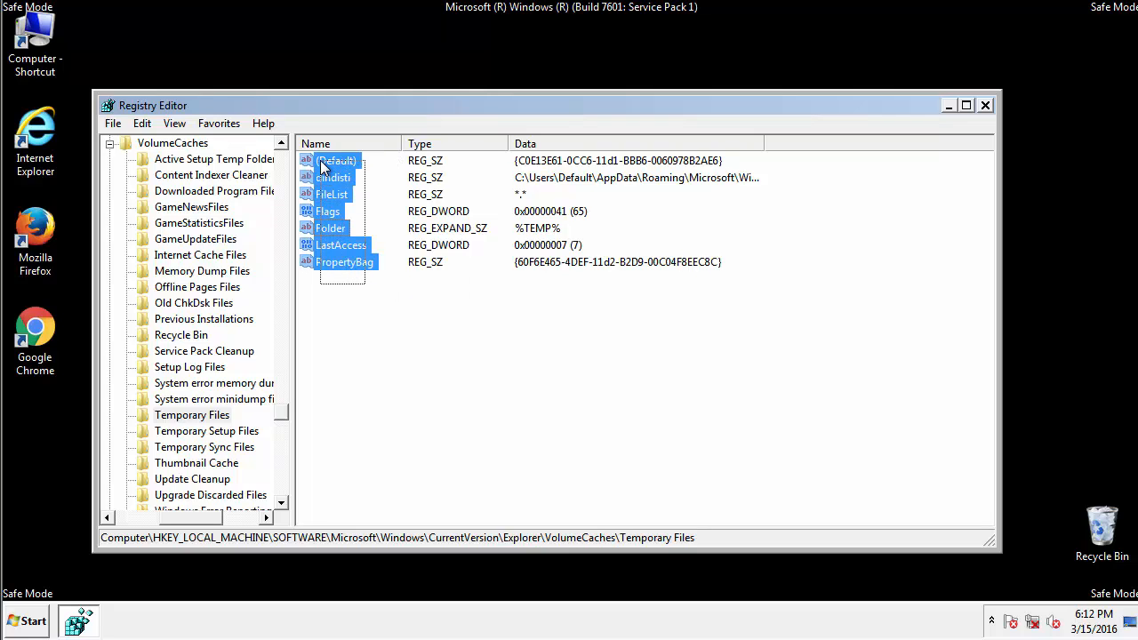
# - Delete the selected Temporary Files values and confirm, leaving only the default value
pyautogui.rightClick(336, 161)
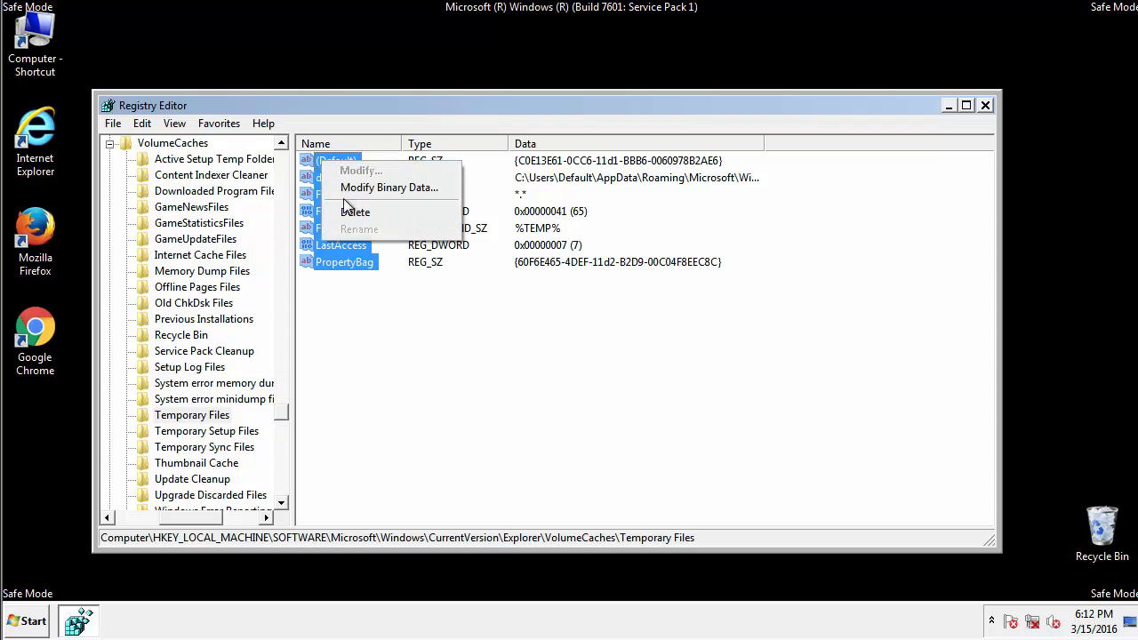
pyautogui.click(355, 212)
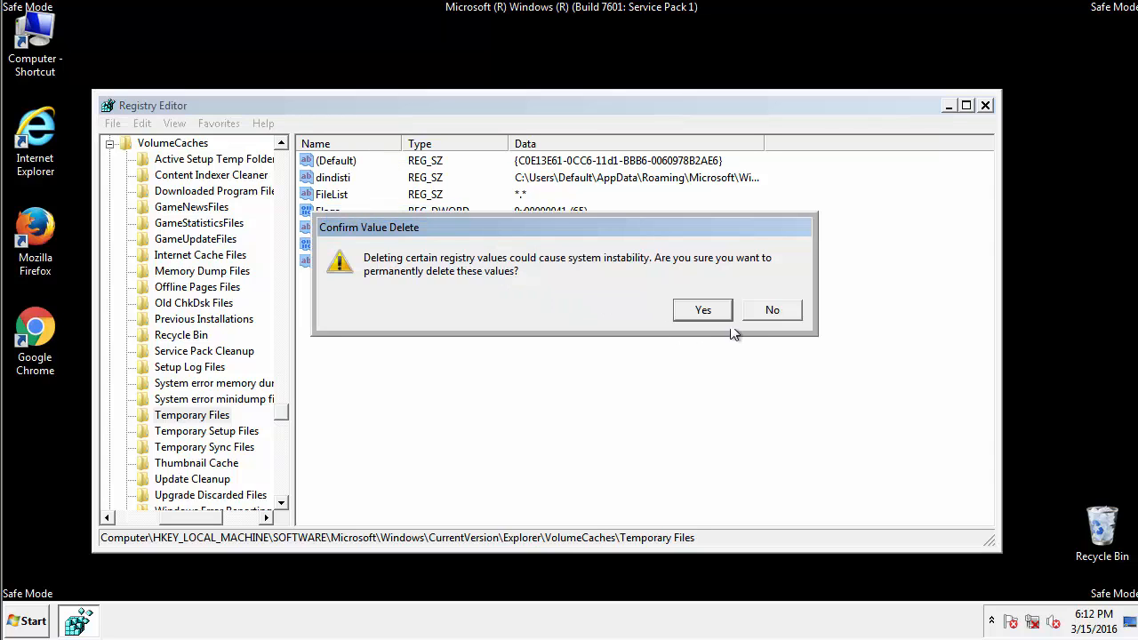
pyautogui.click(702, 309)
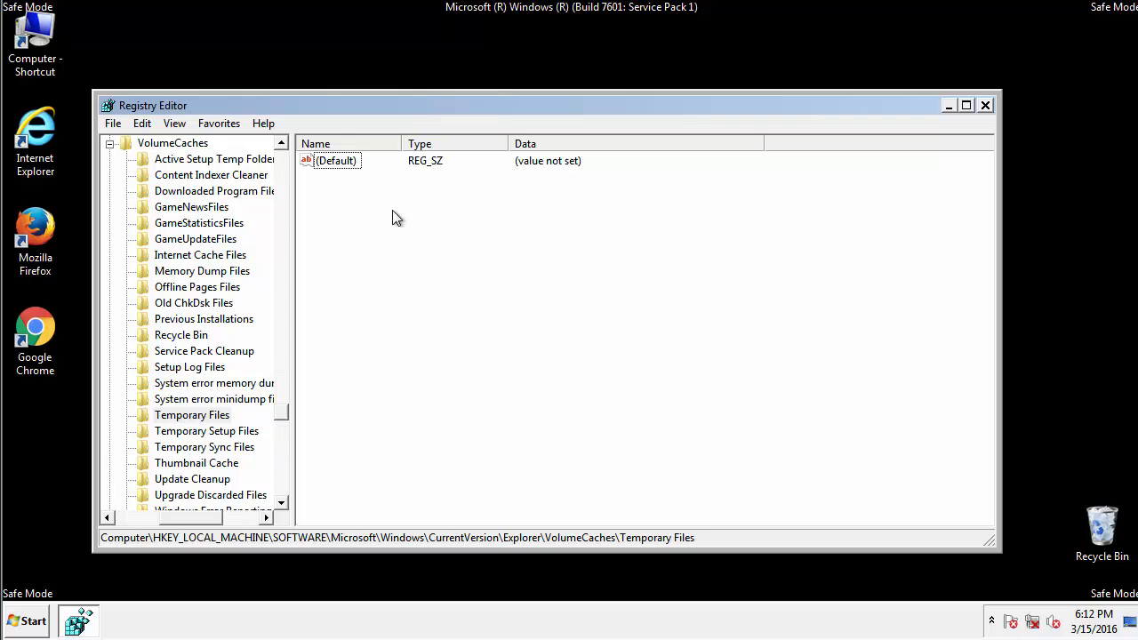
pyautogui.moveTo(967, 106)
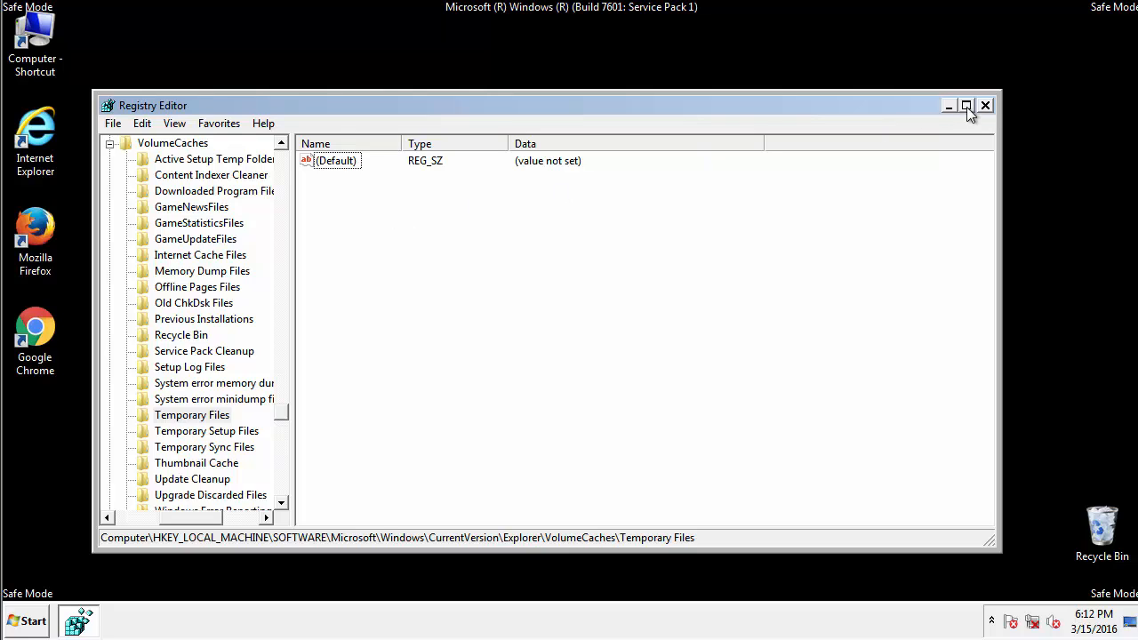
# - Close Registry Editor and launch msconfig from the Start menu search
pyautogui.click(985, 105)
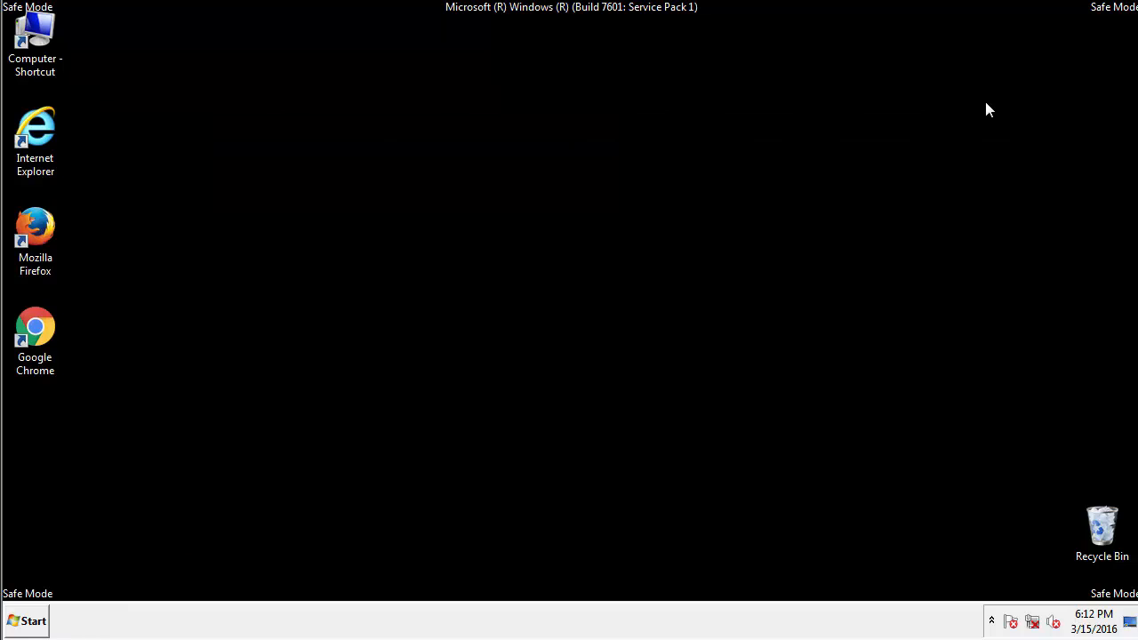
pyautogui.moveTo(50, 381)
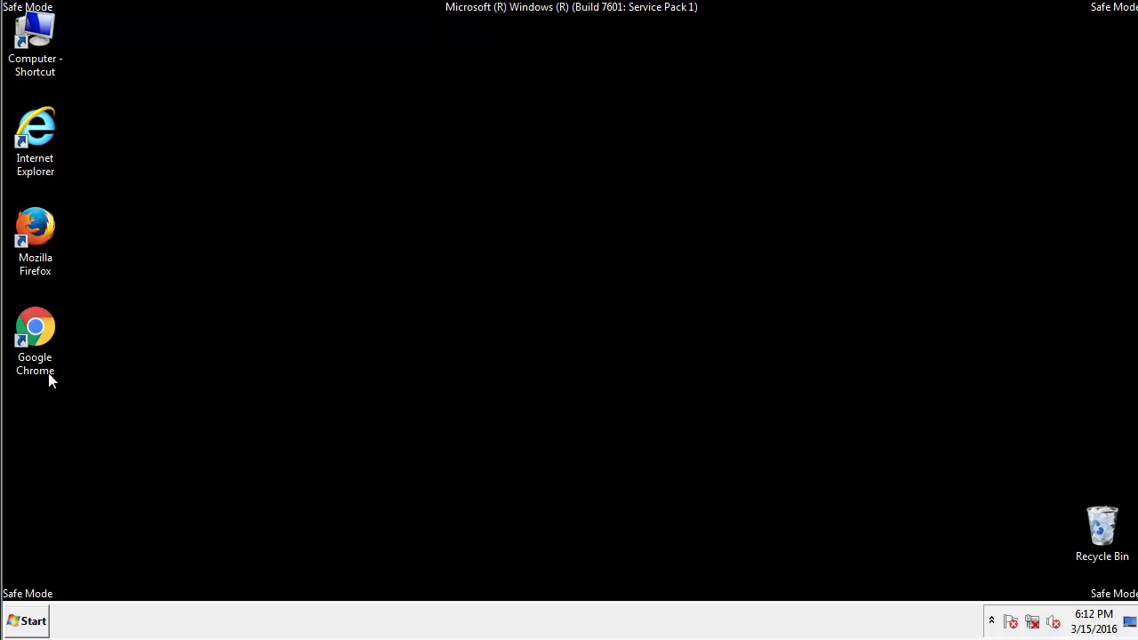
pyautogui.click(25, 621)
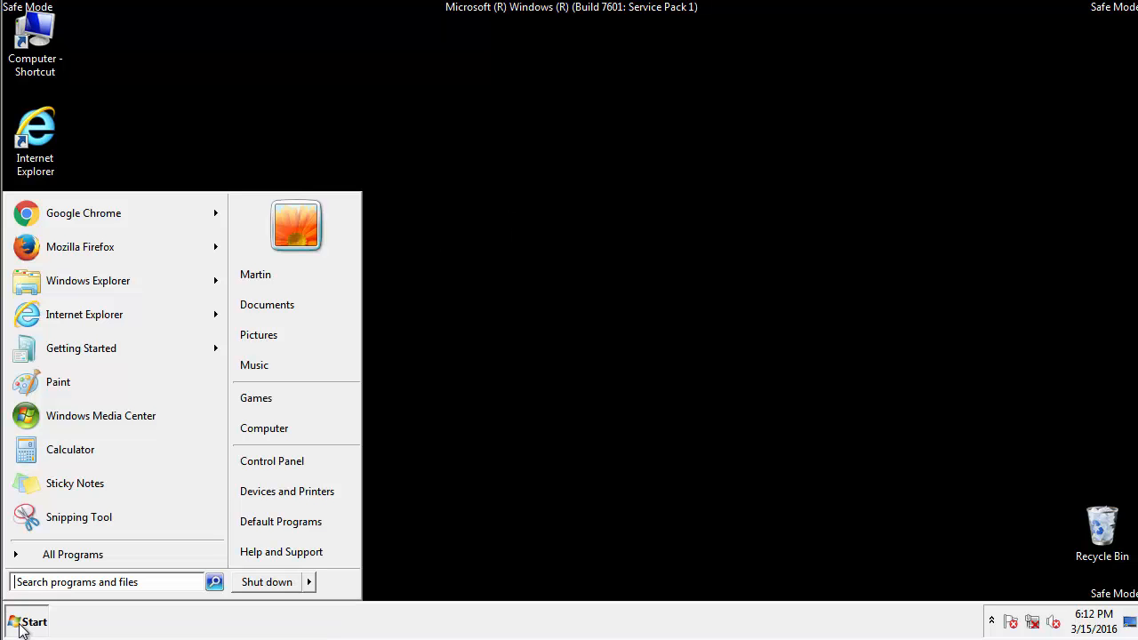
pyautogui.write('msc')
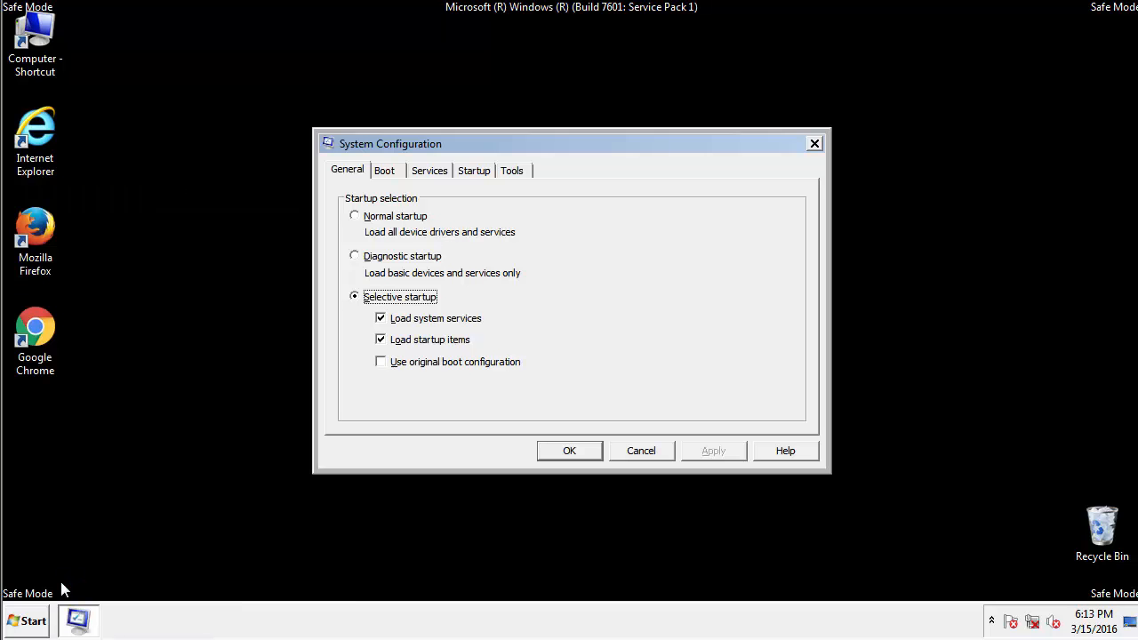
# - Uncheck Safe boot in the Boot settings, apply, and restart the computer now
pyautogui.click(384, 171)
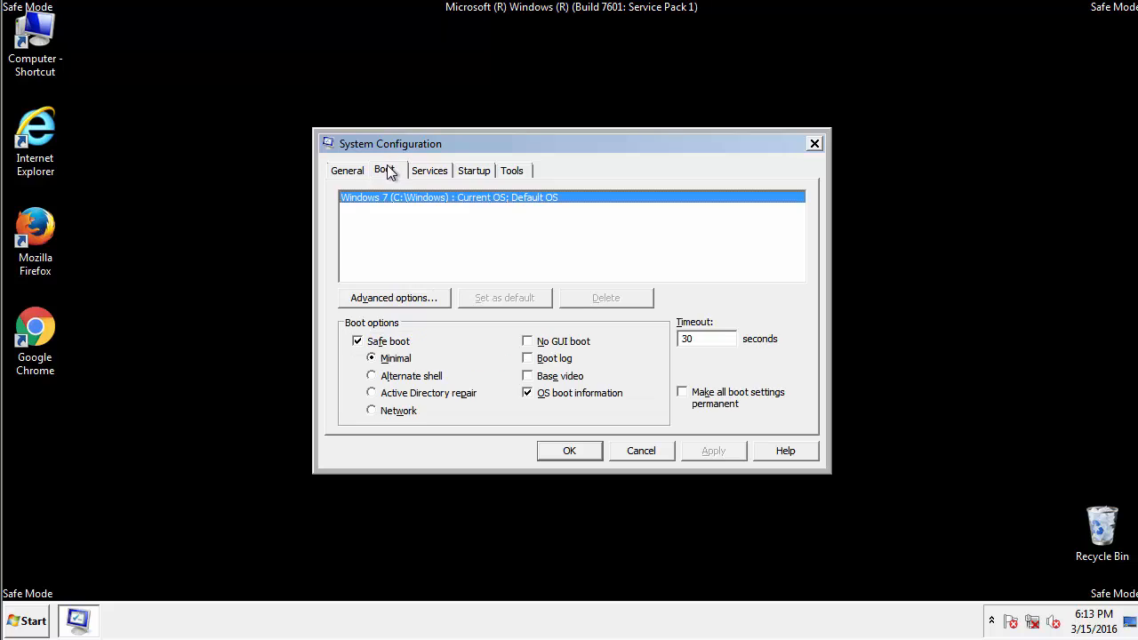
pyautogui.click(358, 341)
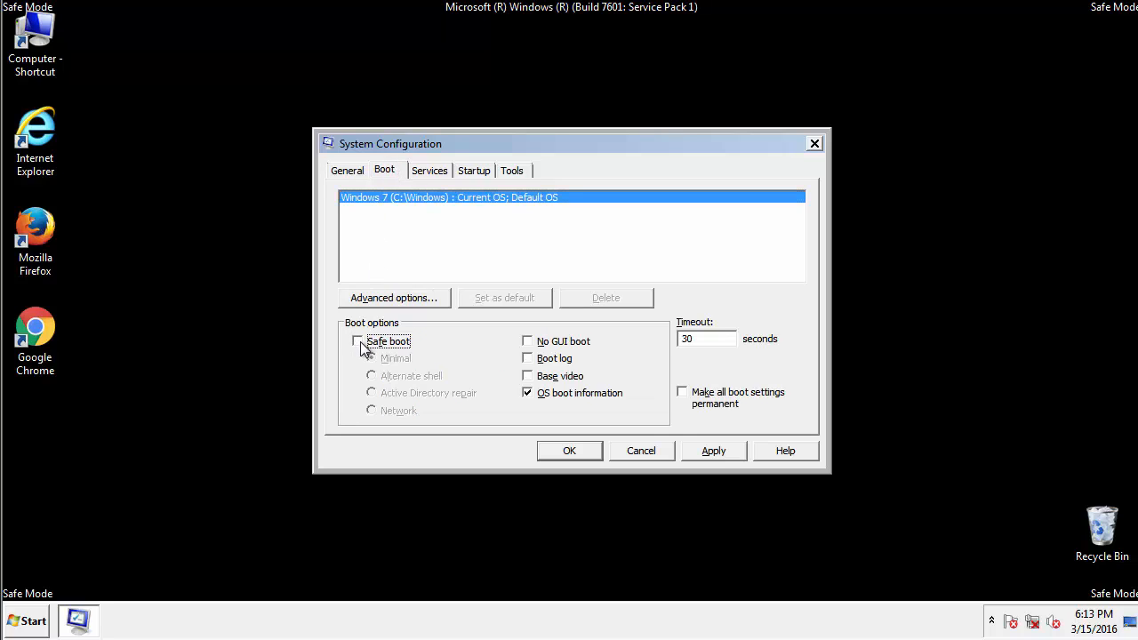
pyautogui.click(569, 452)
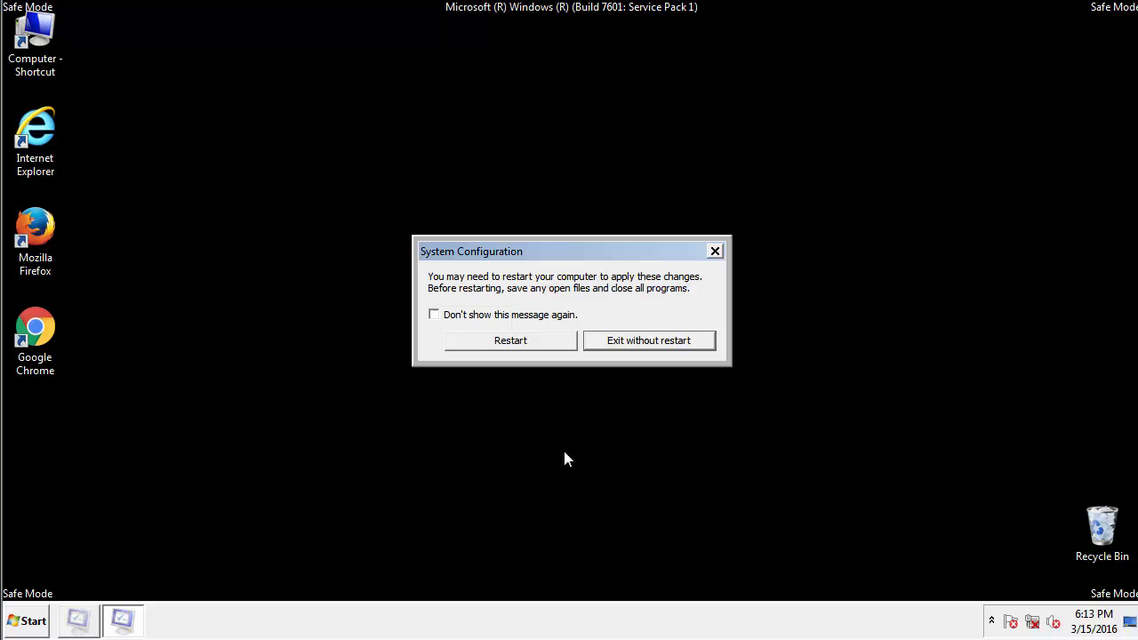
pyautogui.click(510, 340)
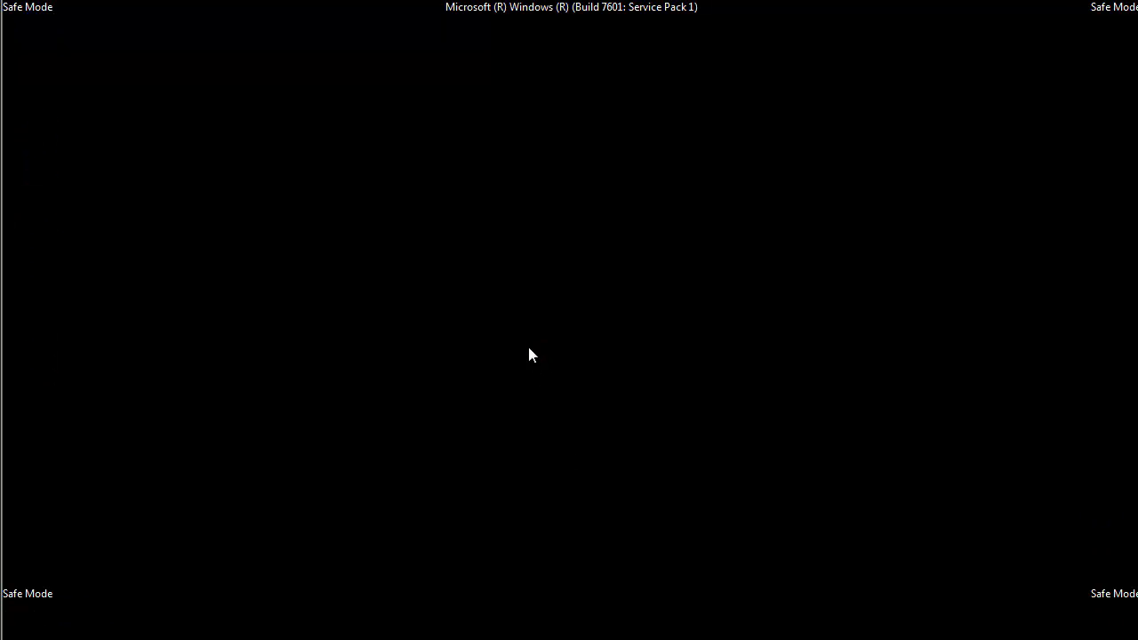